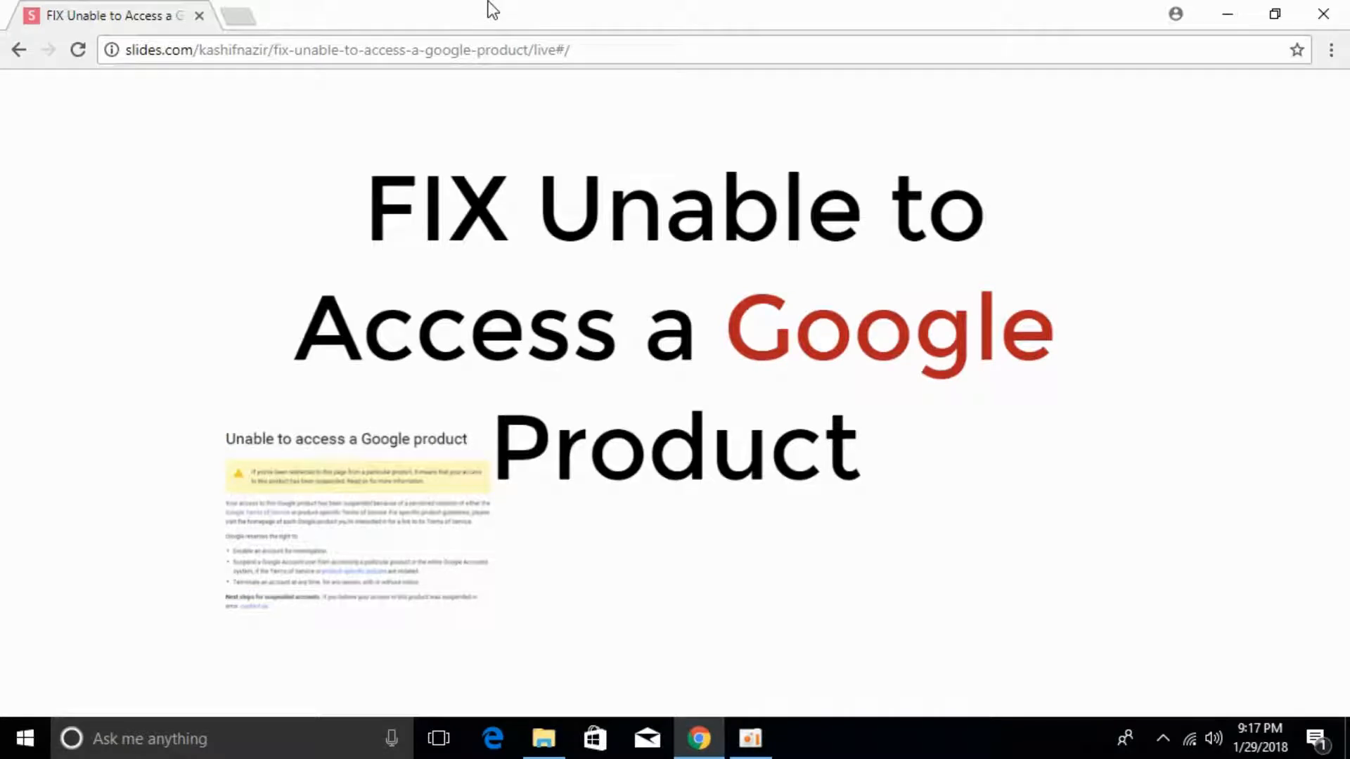
{"action": "mouse_move", "coordinate": [1076, 198]}
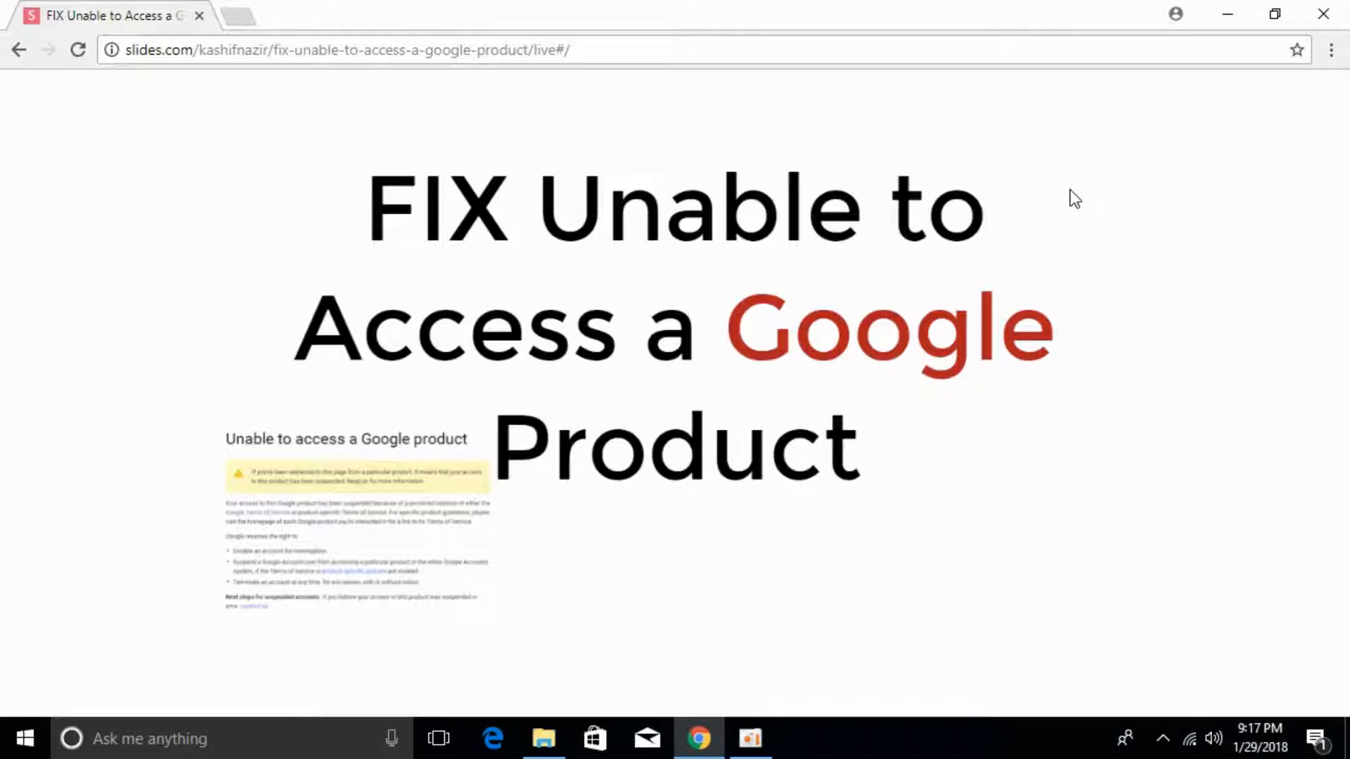
- In a new incognito window, load gmail.com and enter the account email address
{"action": "left_click", "coordinate": [1331, 49]}
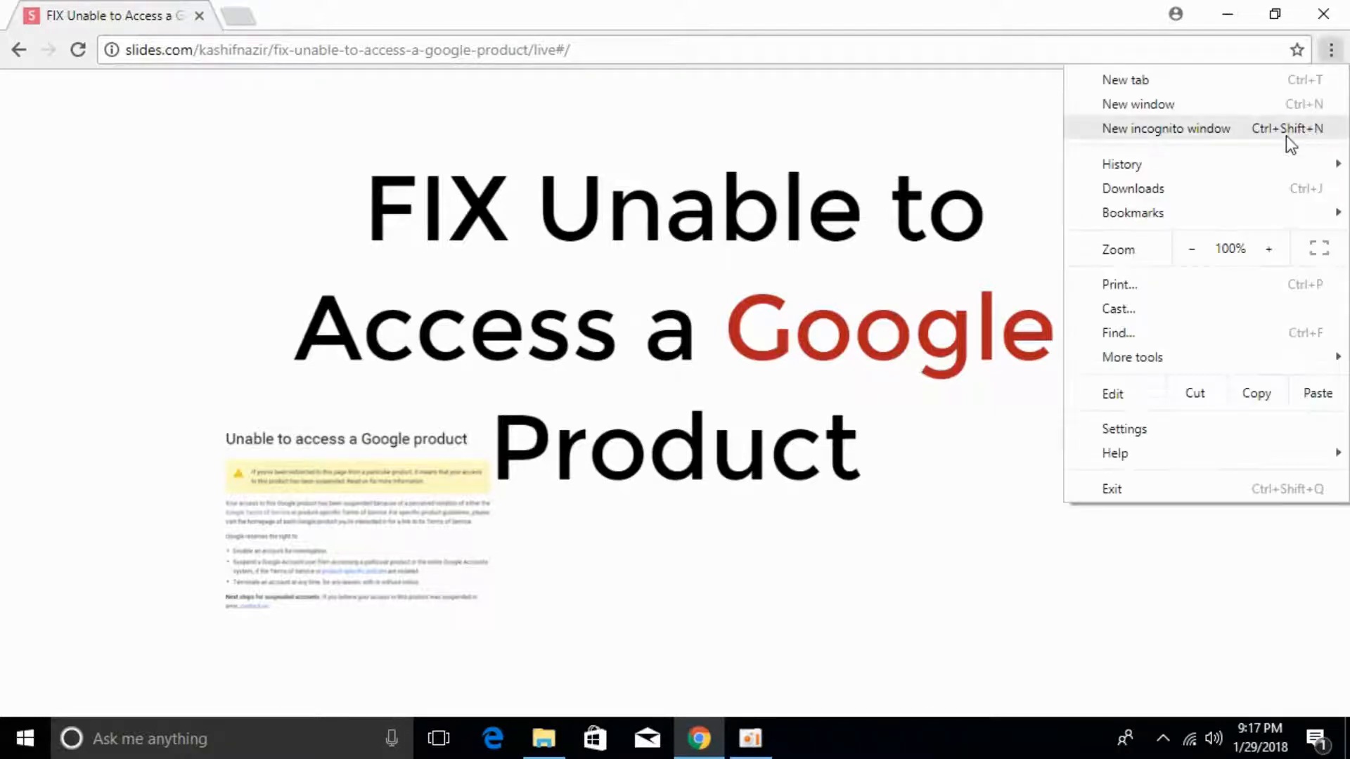
{"action": "left_click", "coordinate": [1166, 128]}
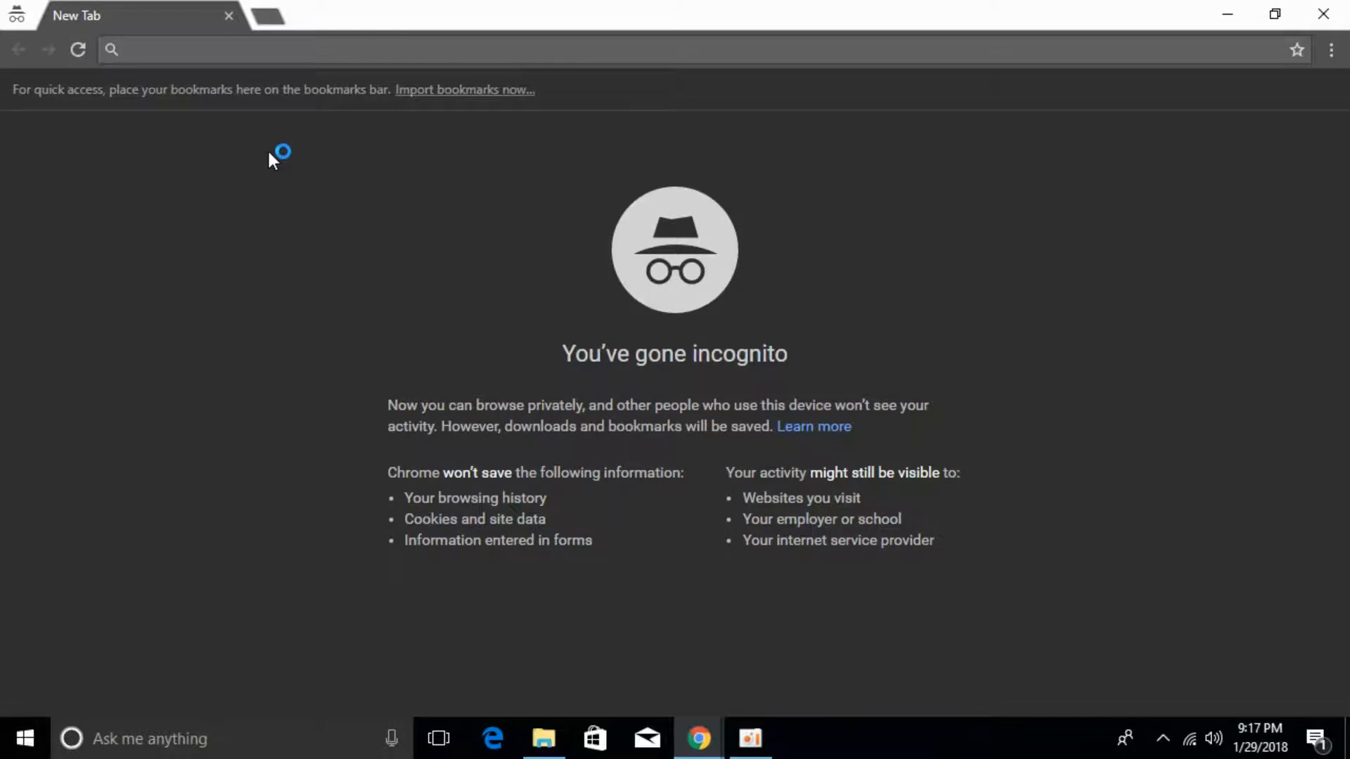
{"action": "type", "text": "gmail.com"}
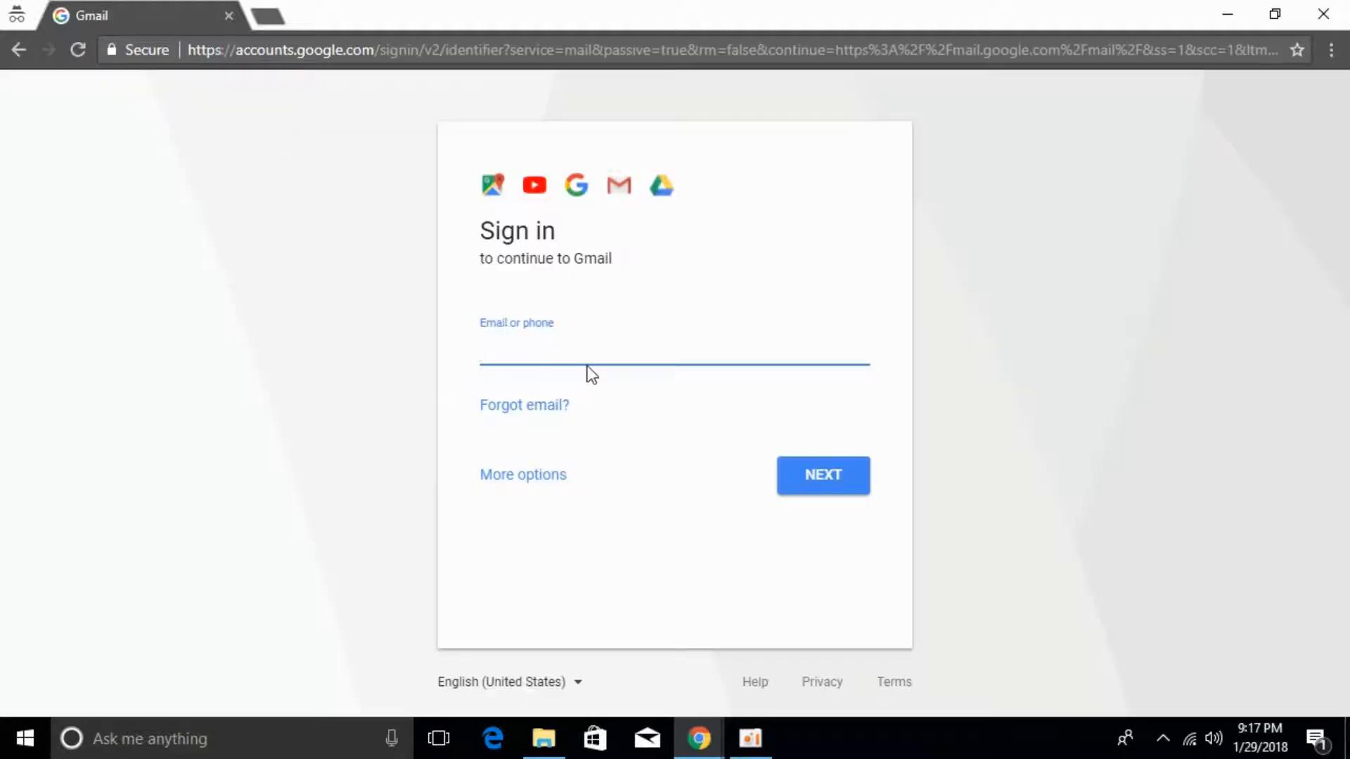
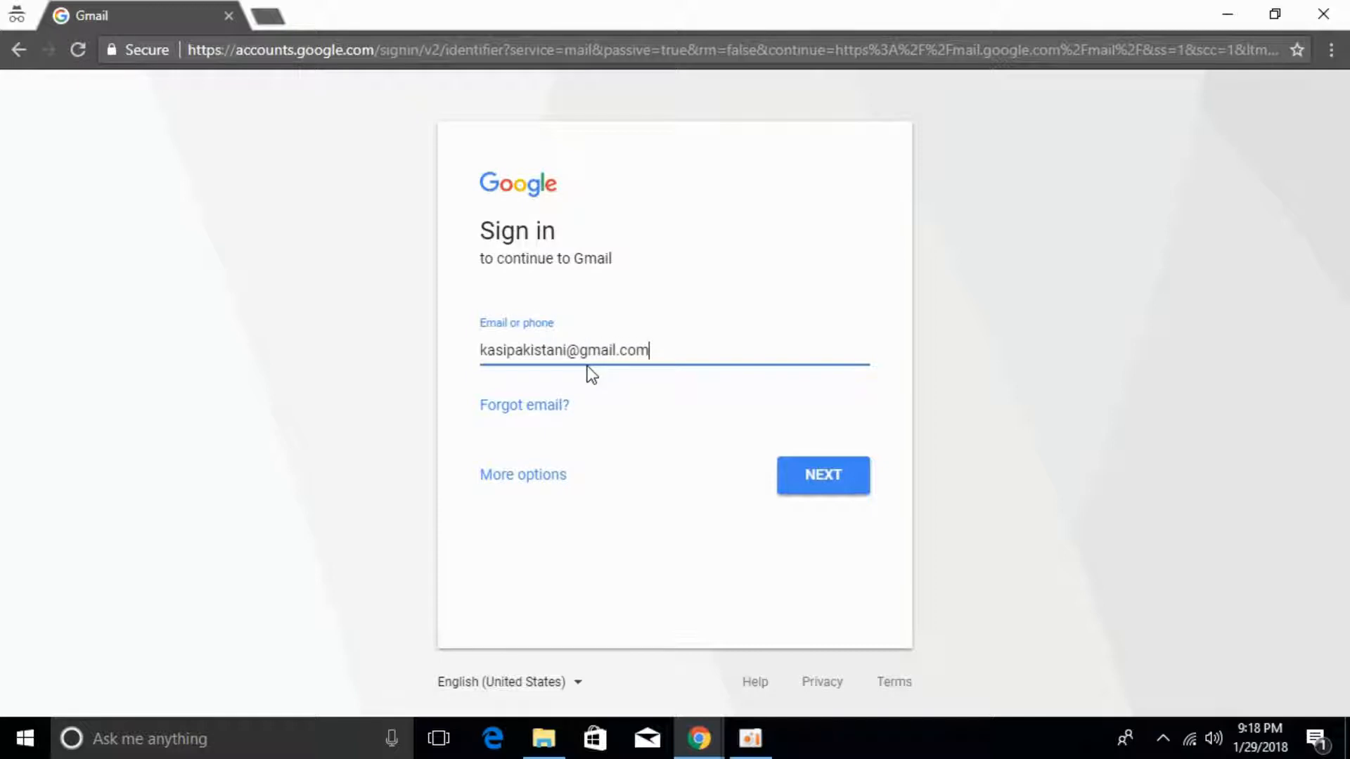
- Submit the email address and the password on the Google sign-in pages
{"action": "left_click", "coordinate": [821, 475]}
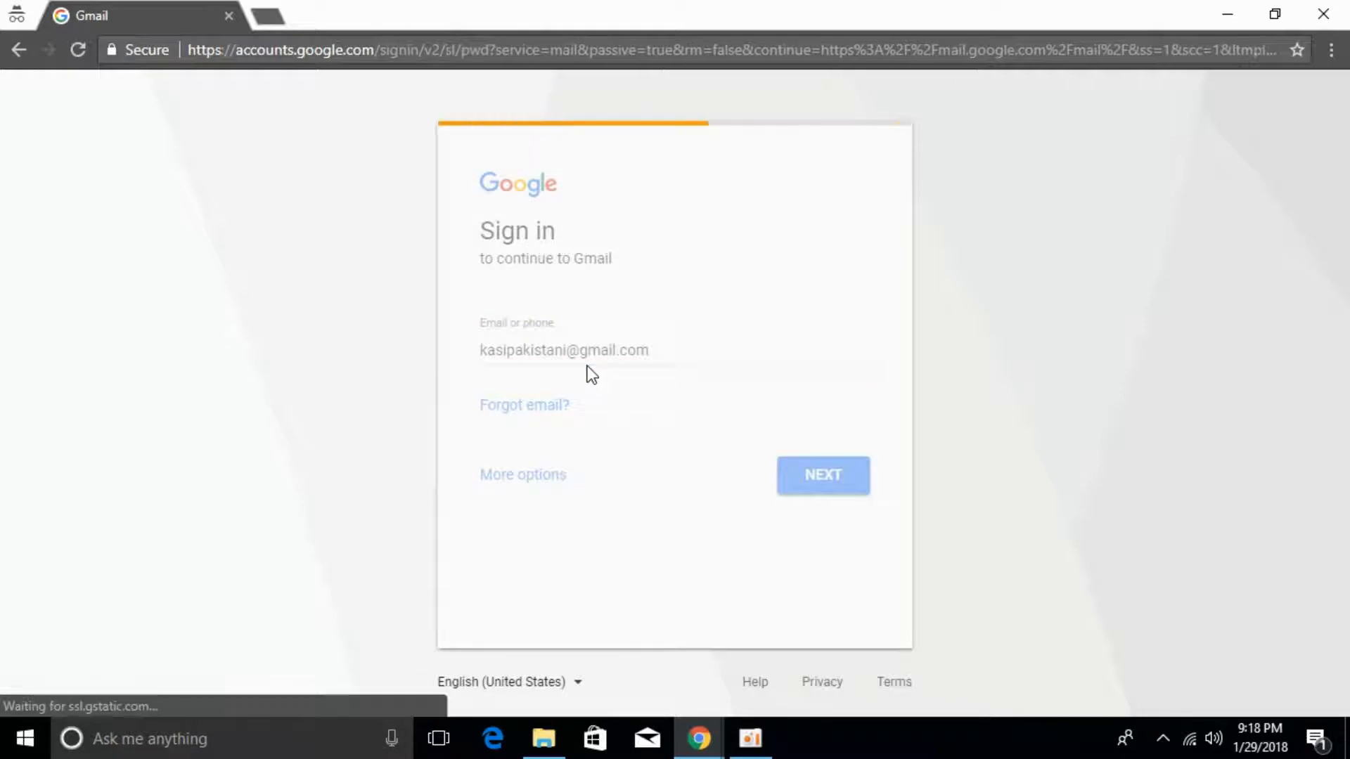
{"action": "left_click", "coordinate": [821, 475]}
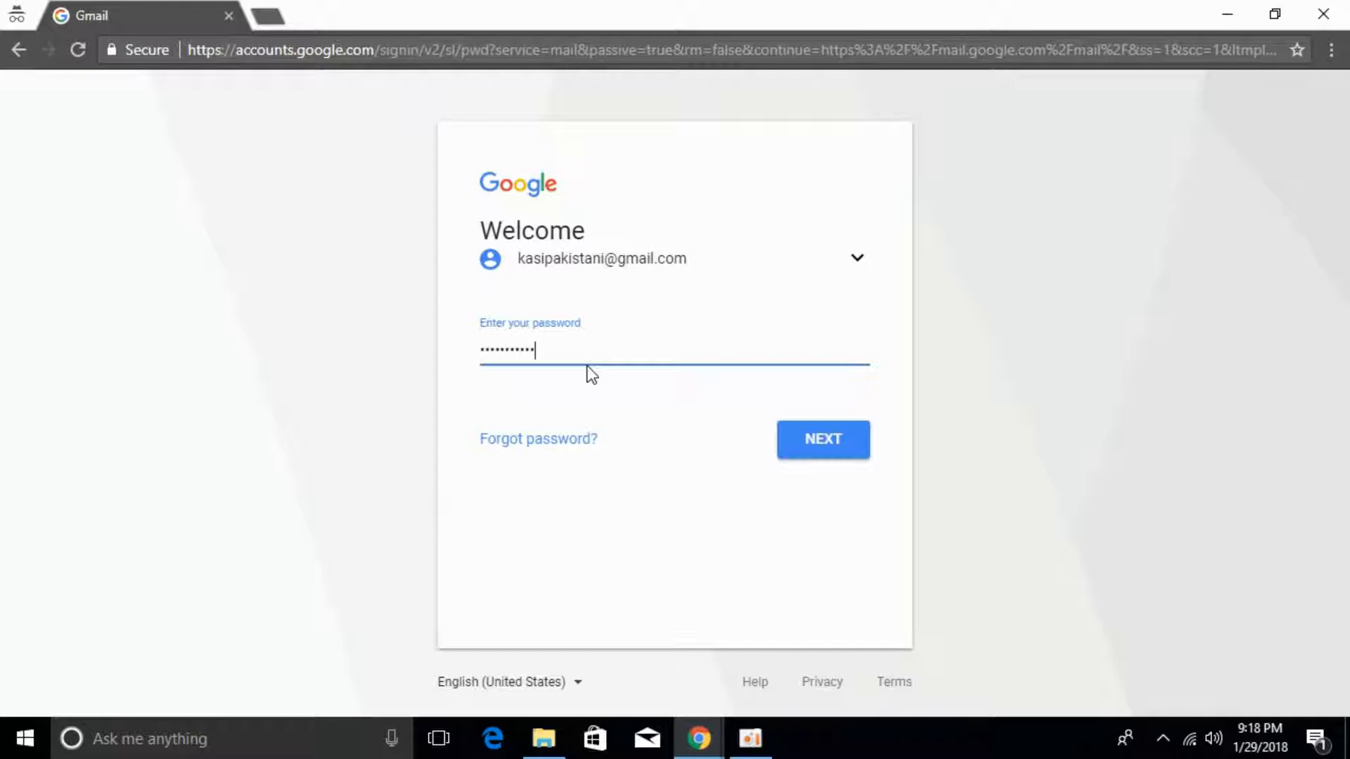
{"action": "left_click", "coordinate": [821, 439]}
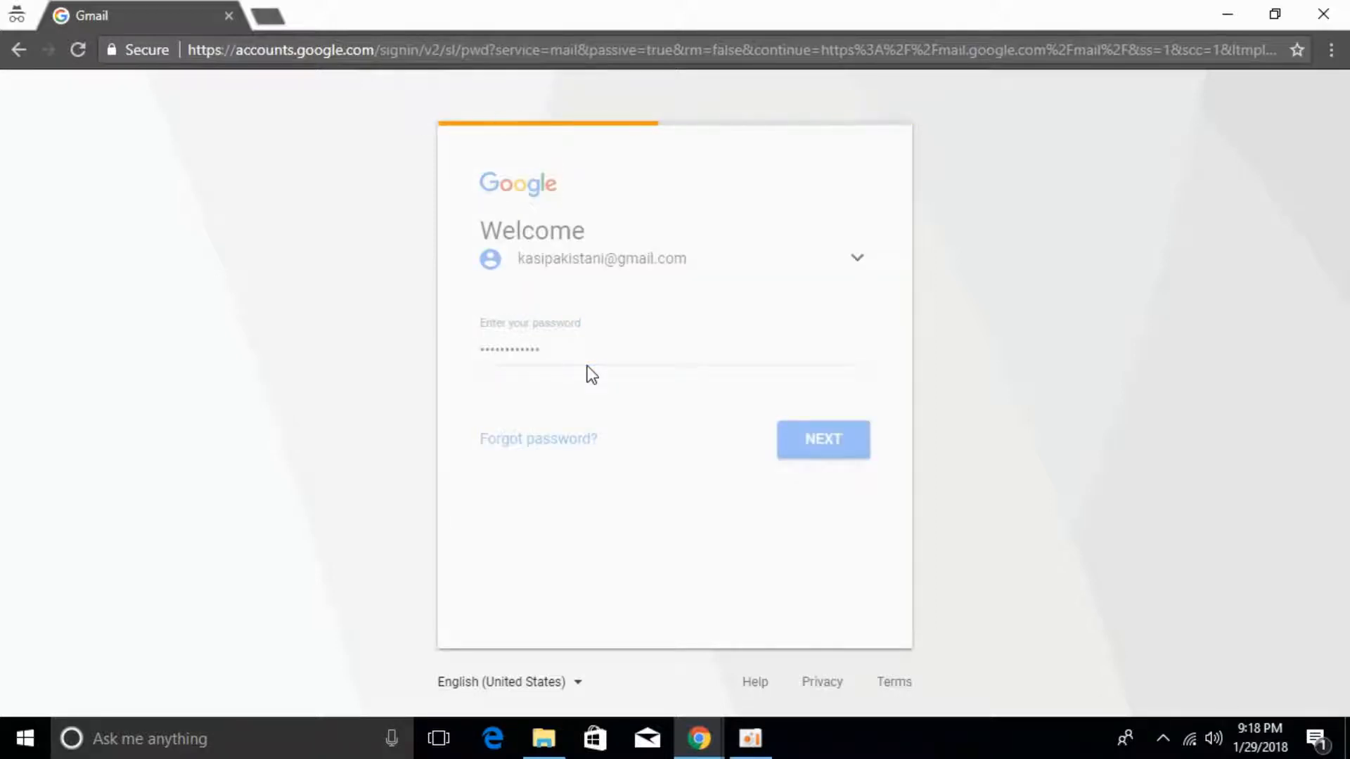
{"action": "left_click", "coordinate": [822, 439]}
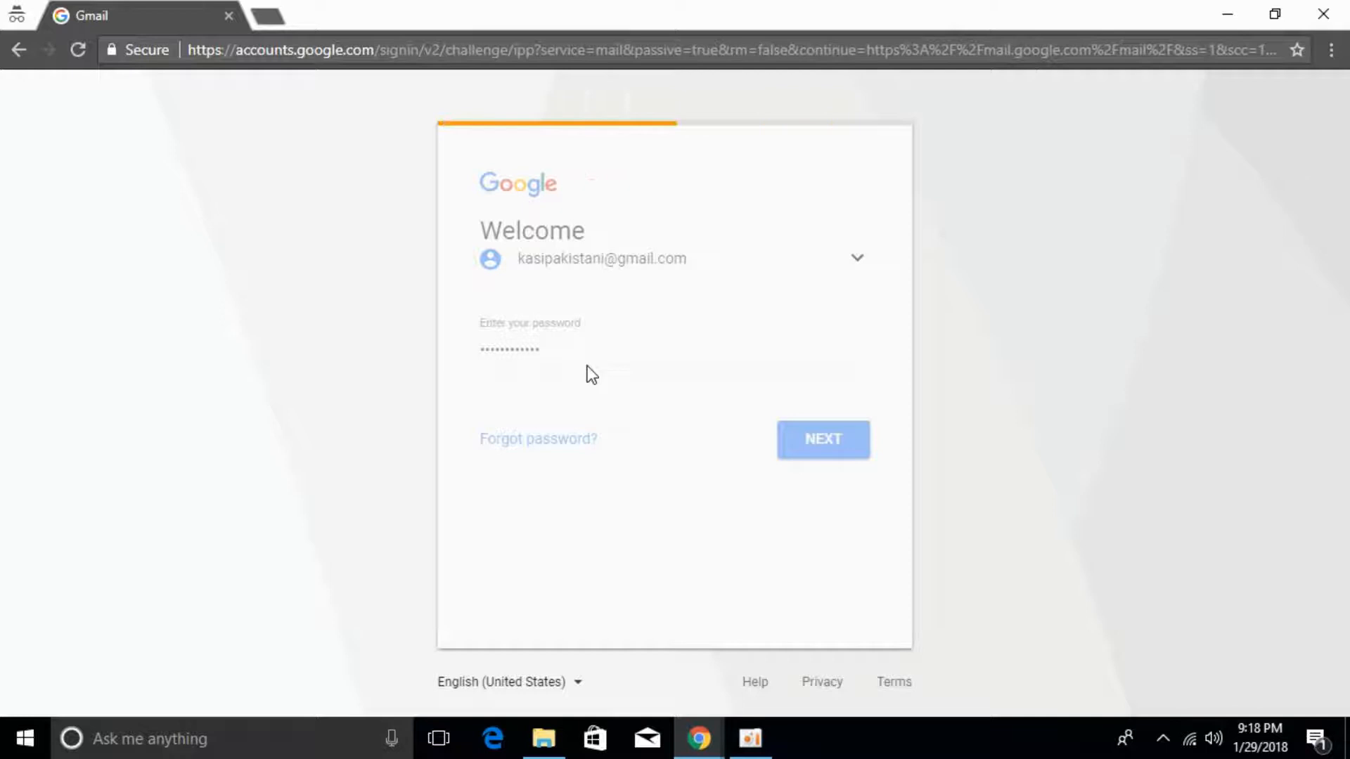
{"action": "left_click", "coordinate": [821, 439]}
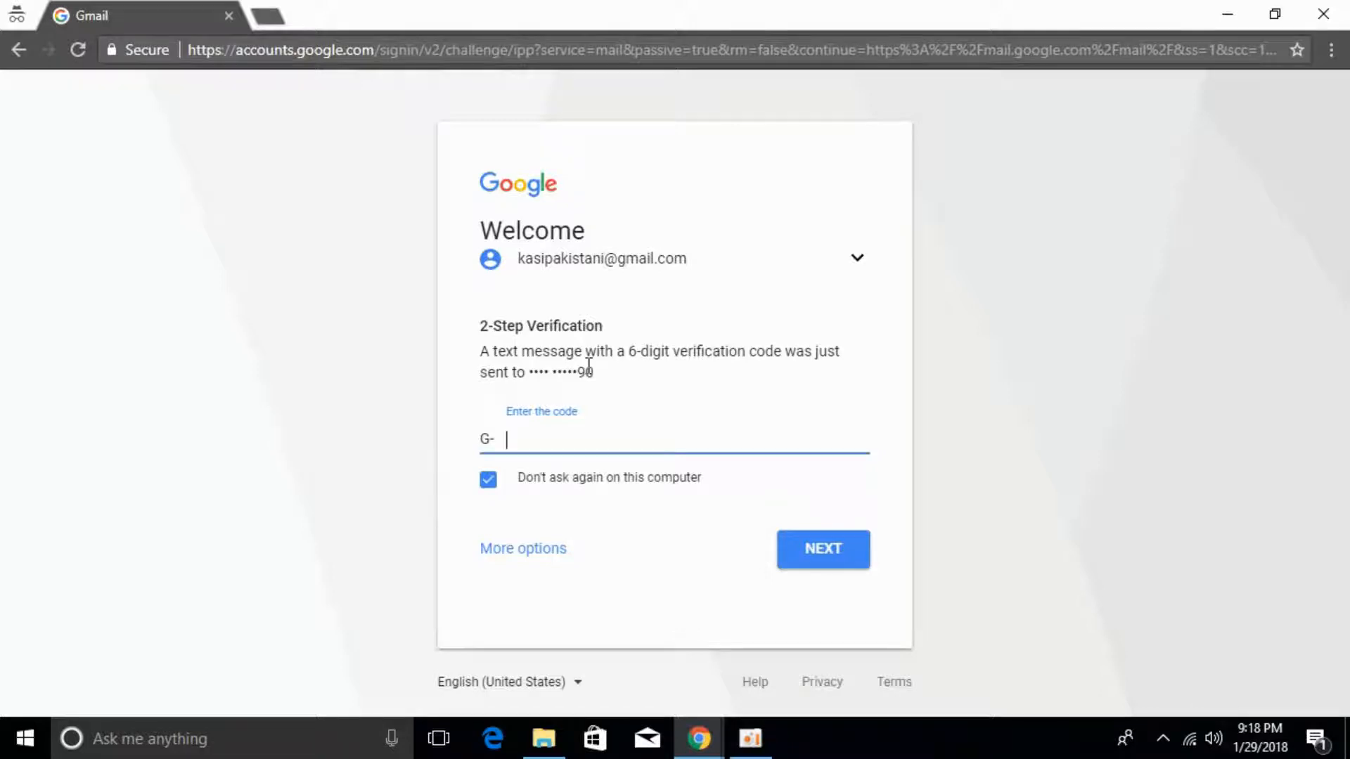
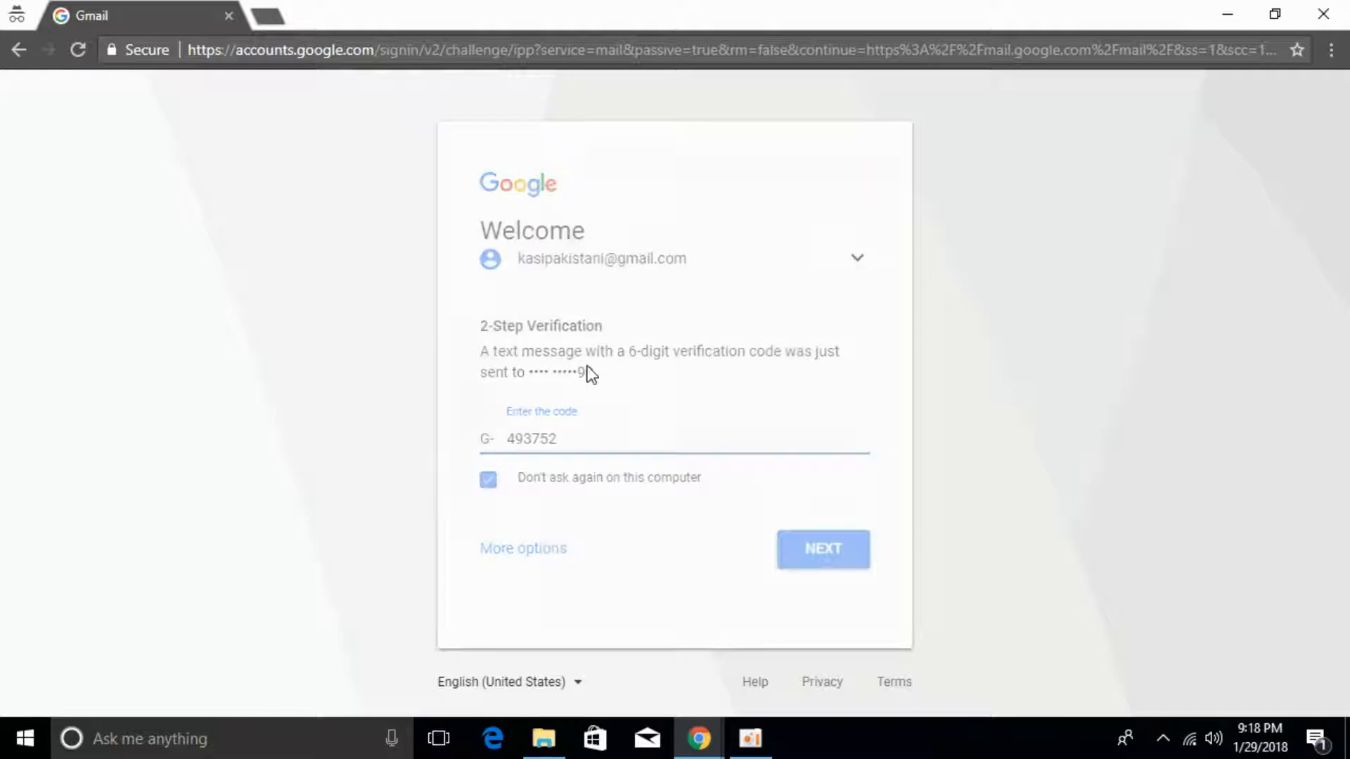
{"action": "left_click", "coordinate": [821, 548]}
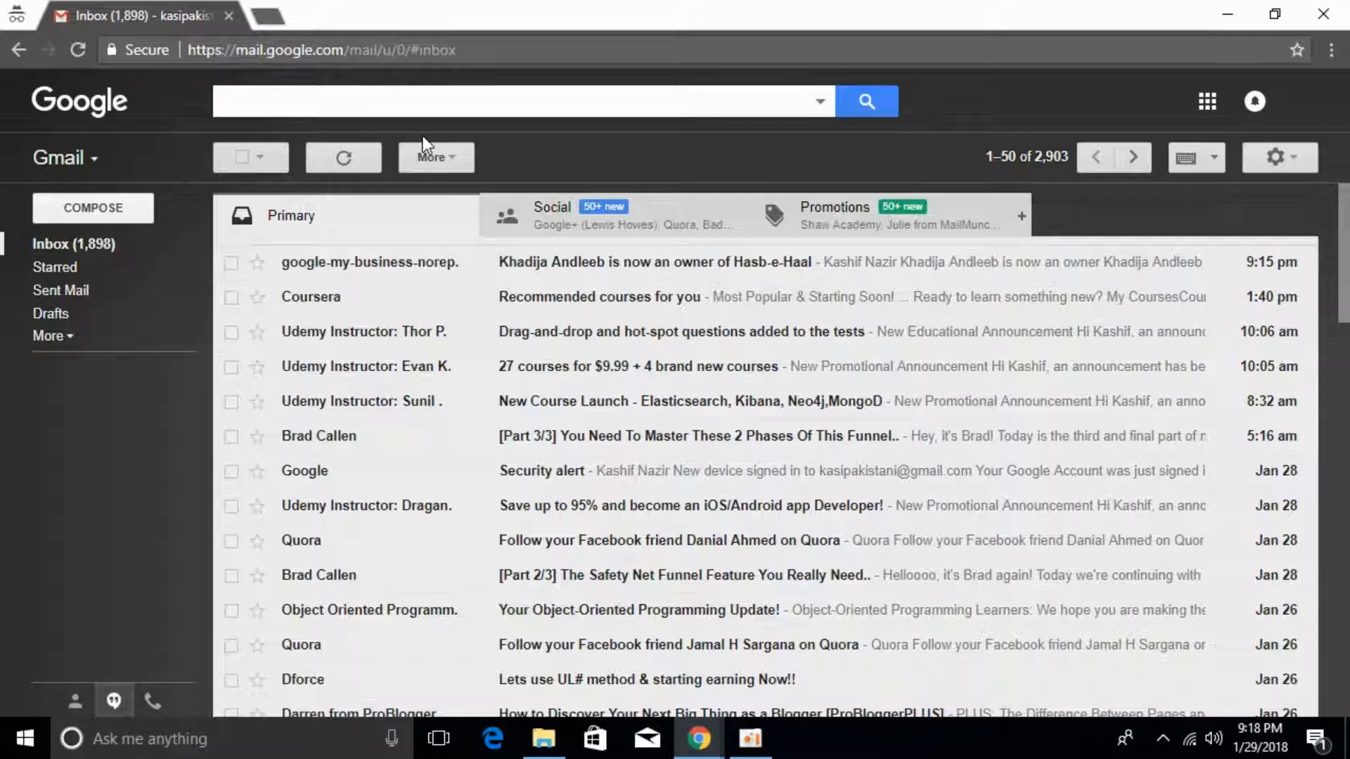
{"action": "mouse_move", "coordinate": [274, 16]}
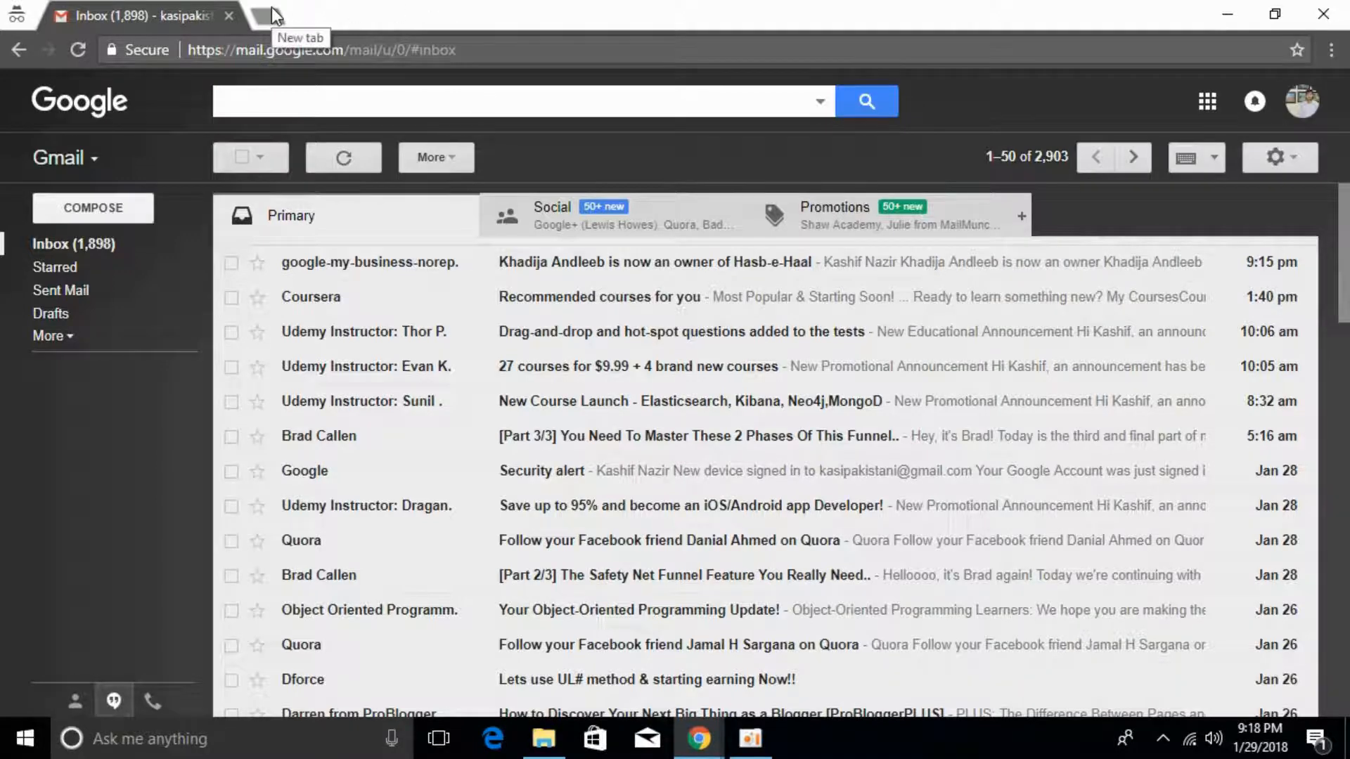
- Load youtube.com in a new tab
{"action": "type", "text": "youtube.com"}
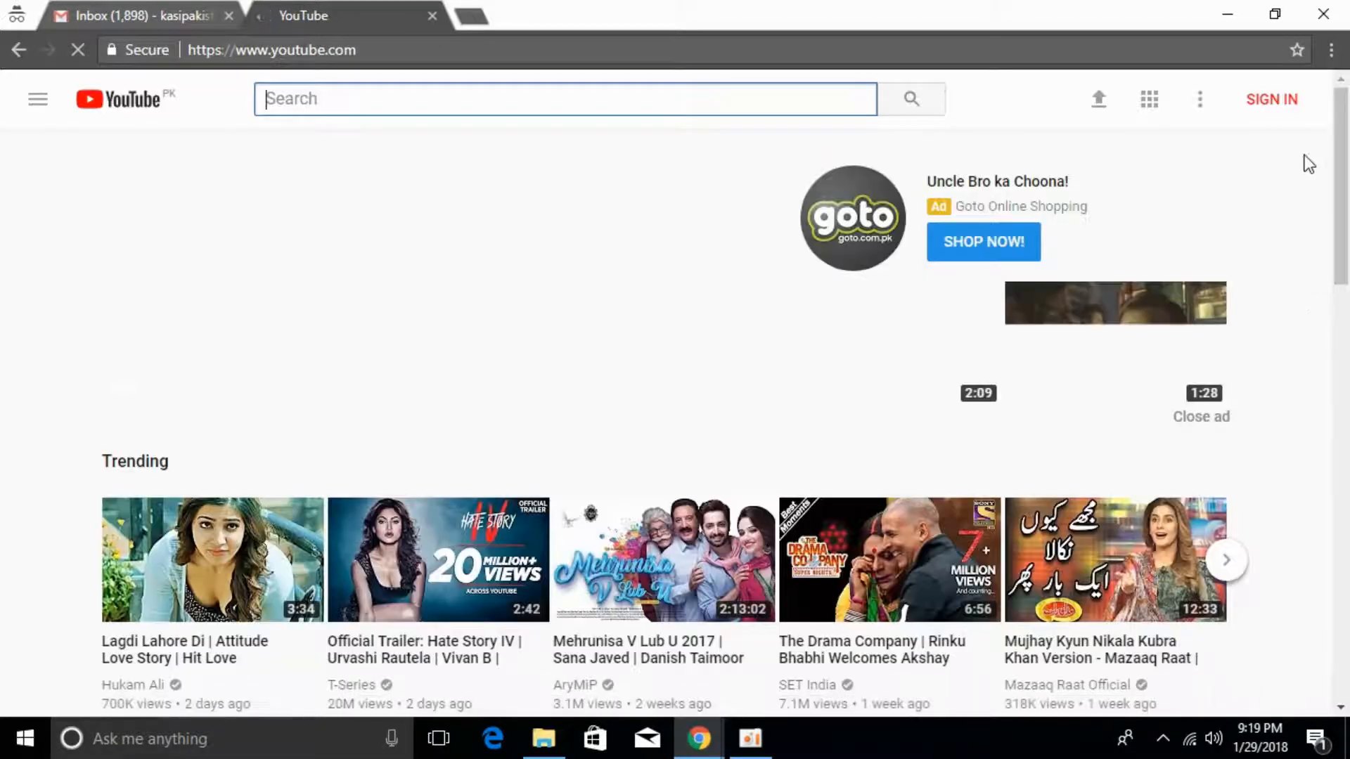
{"action": "mouse_move", "coordinate": [1271, 99]}
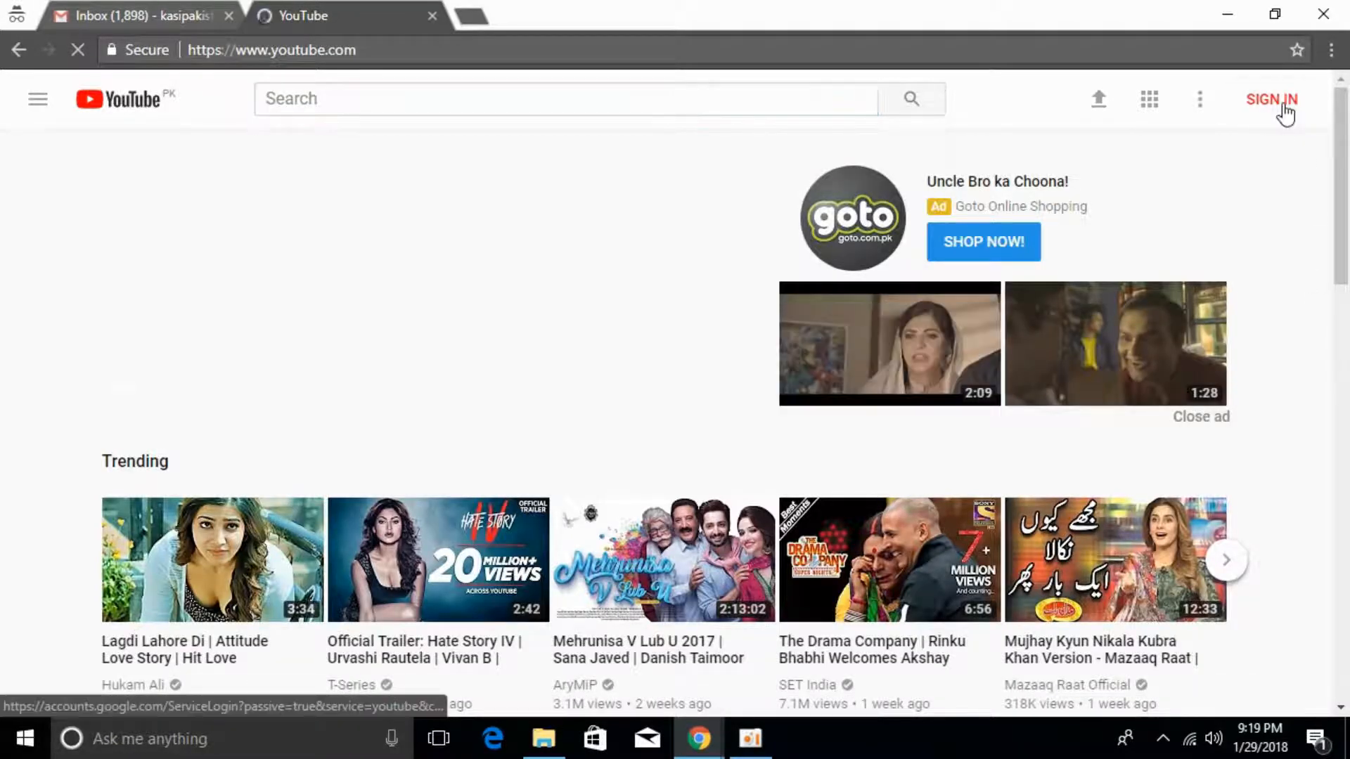
- Sign in to YouTube, then follow the help article's 'contact us' link for suspended accounts
{"action": "left_click", "coordinate": [1271, 99]}
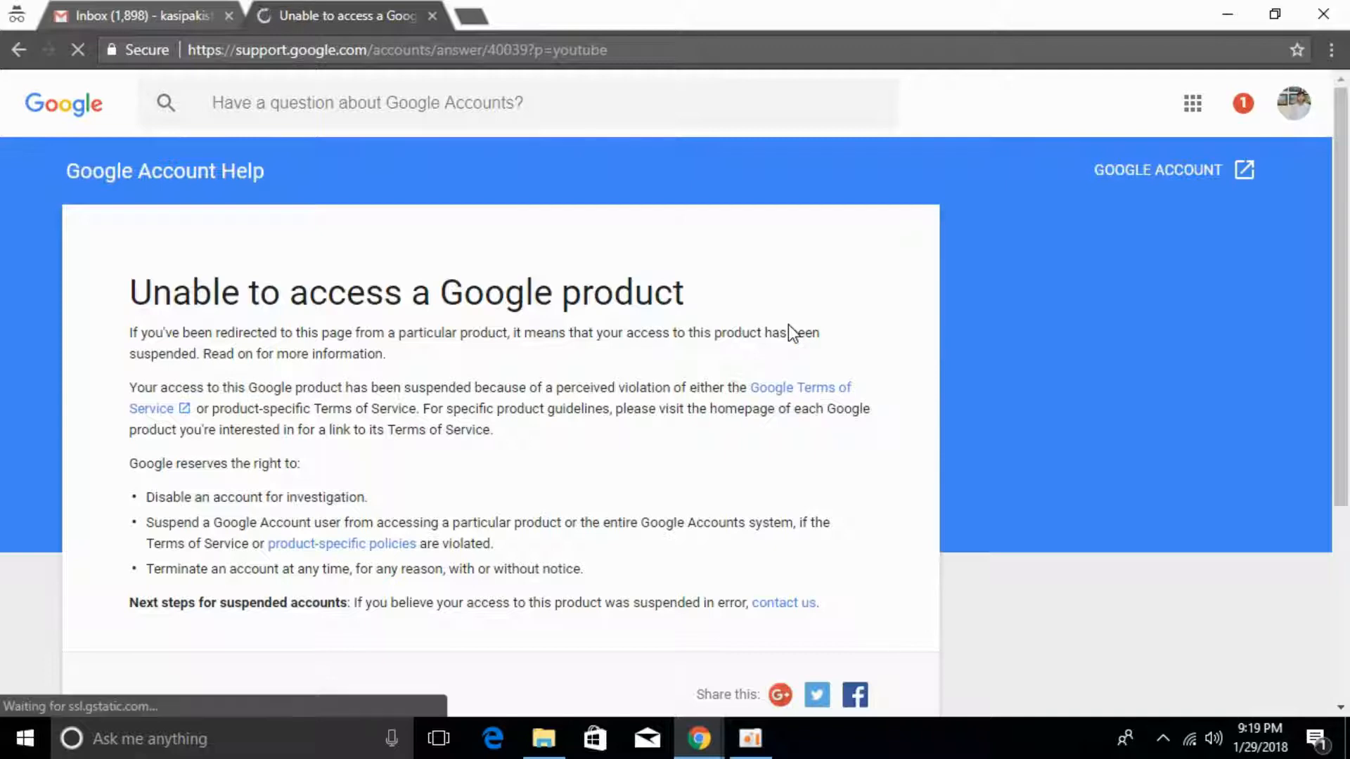
{"action": "scroll", "scroll_direction": "down", "scroll_amount": 3}
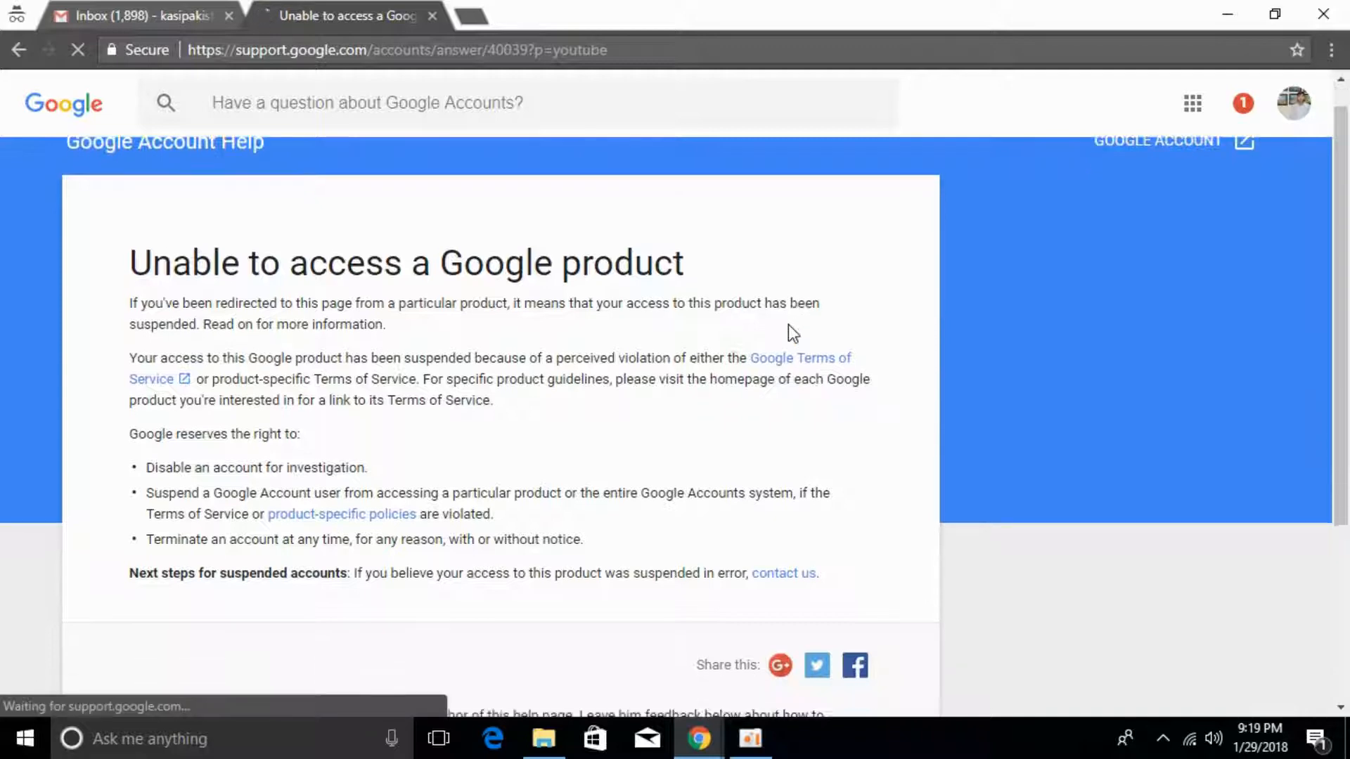
{"action": "scroll", "scroll_direction": "down", "scroll_amount": 3}
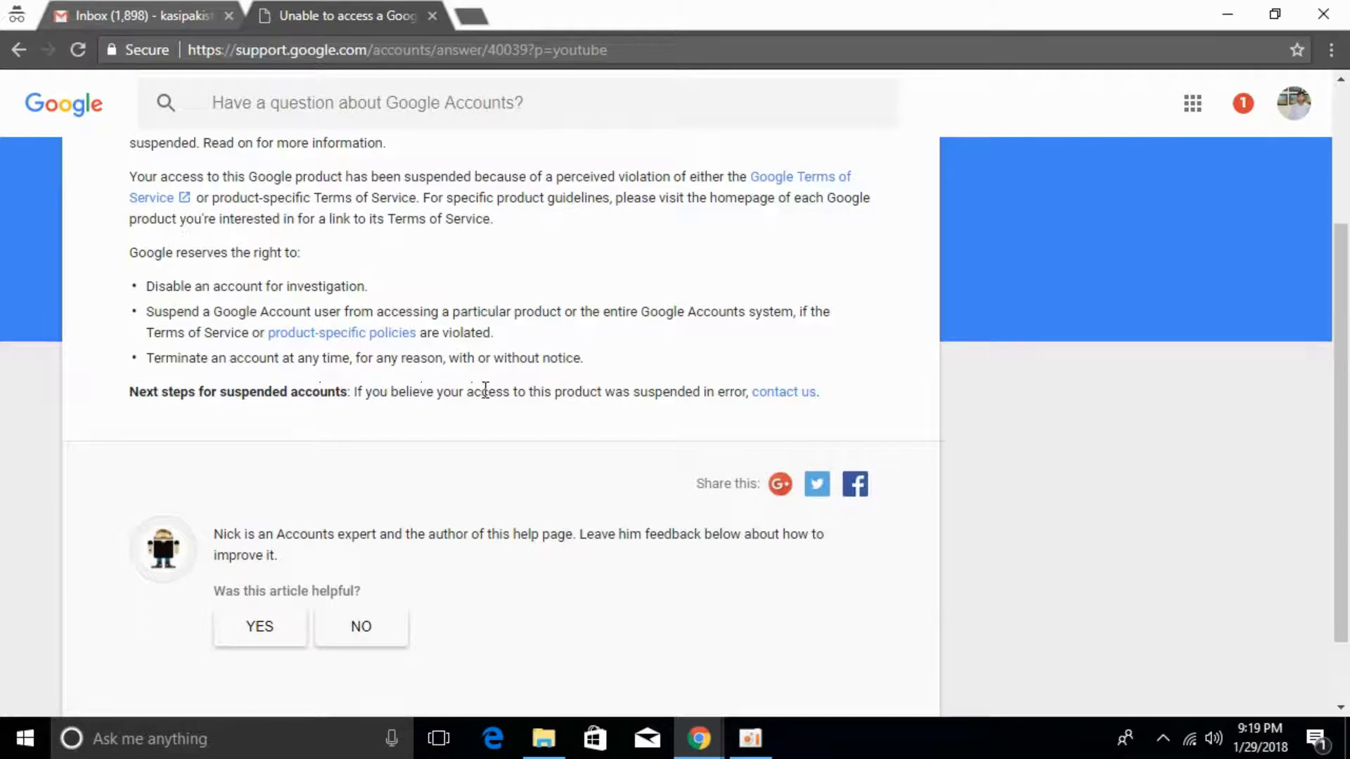
{"action": "mouse_move", "coordinate": [642, 409]}
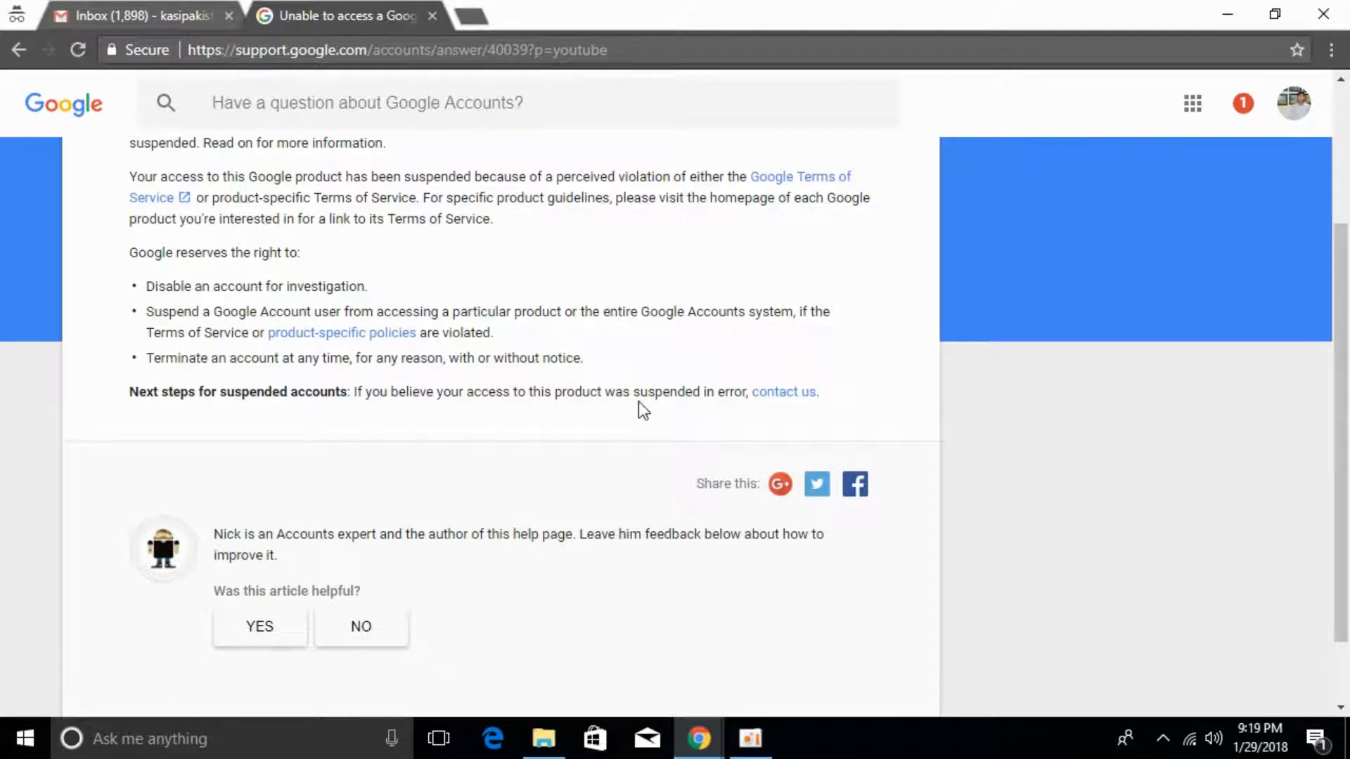
{"action": "left_click", "coordinate": [783, 392]}
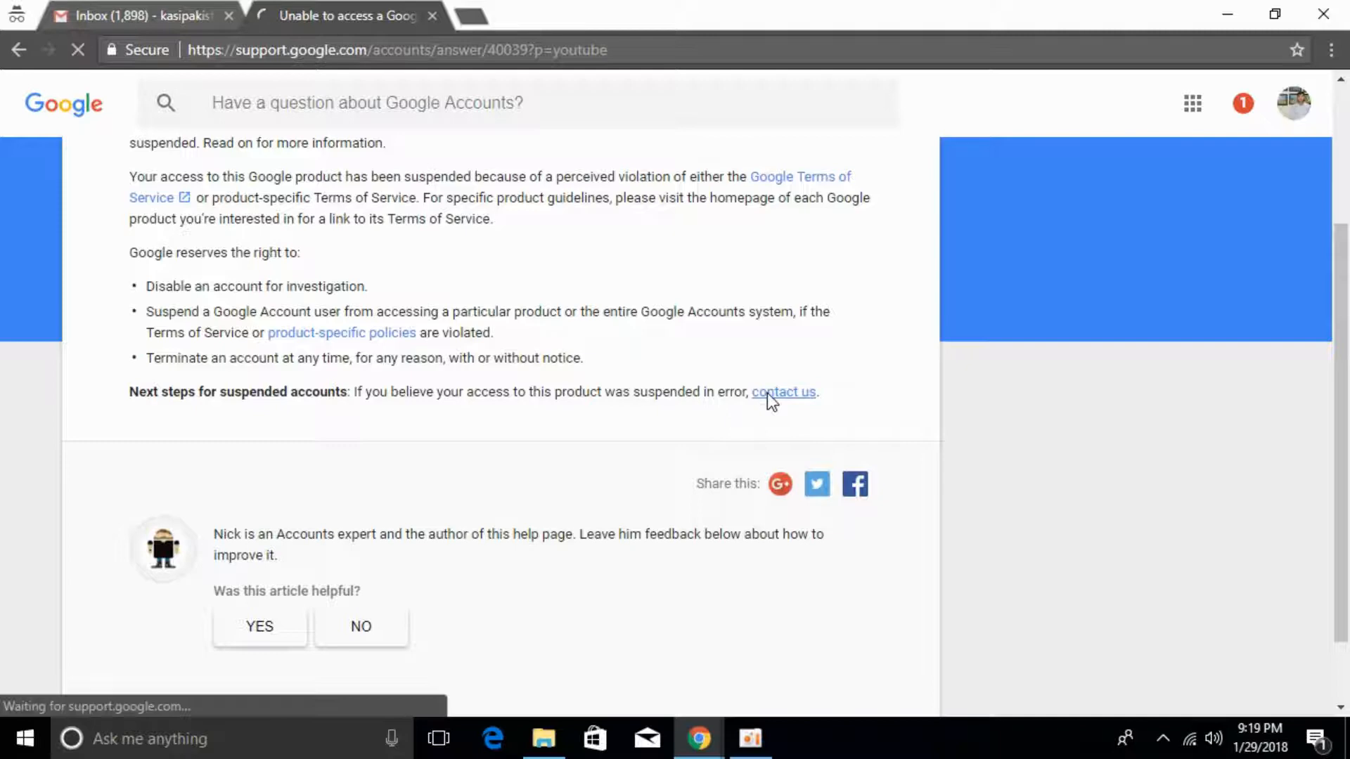
{"action": "left_click", "coordinate": [783, 392]}
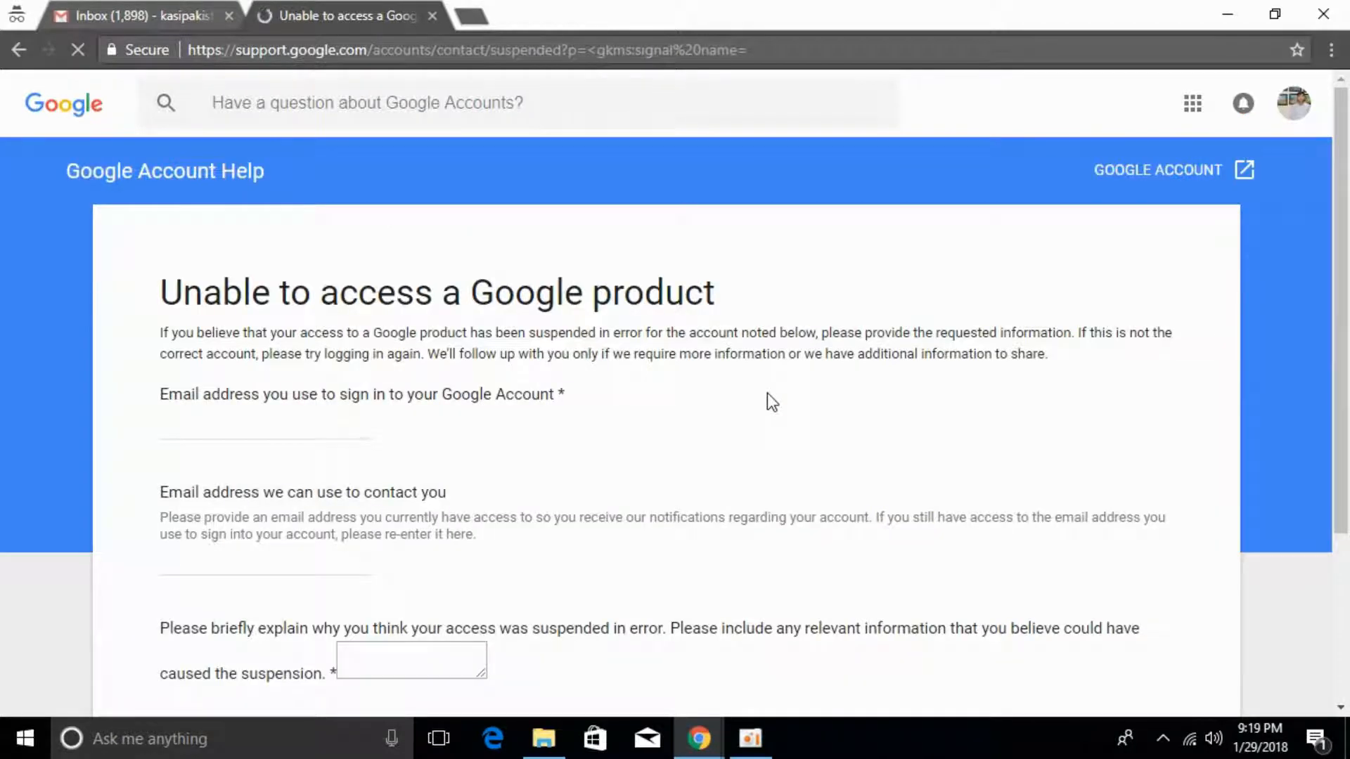
{"action": "scroll", "scroll_direction": "down", "scroll_amount": 3}
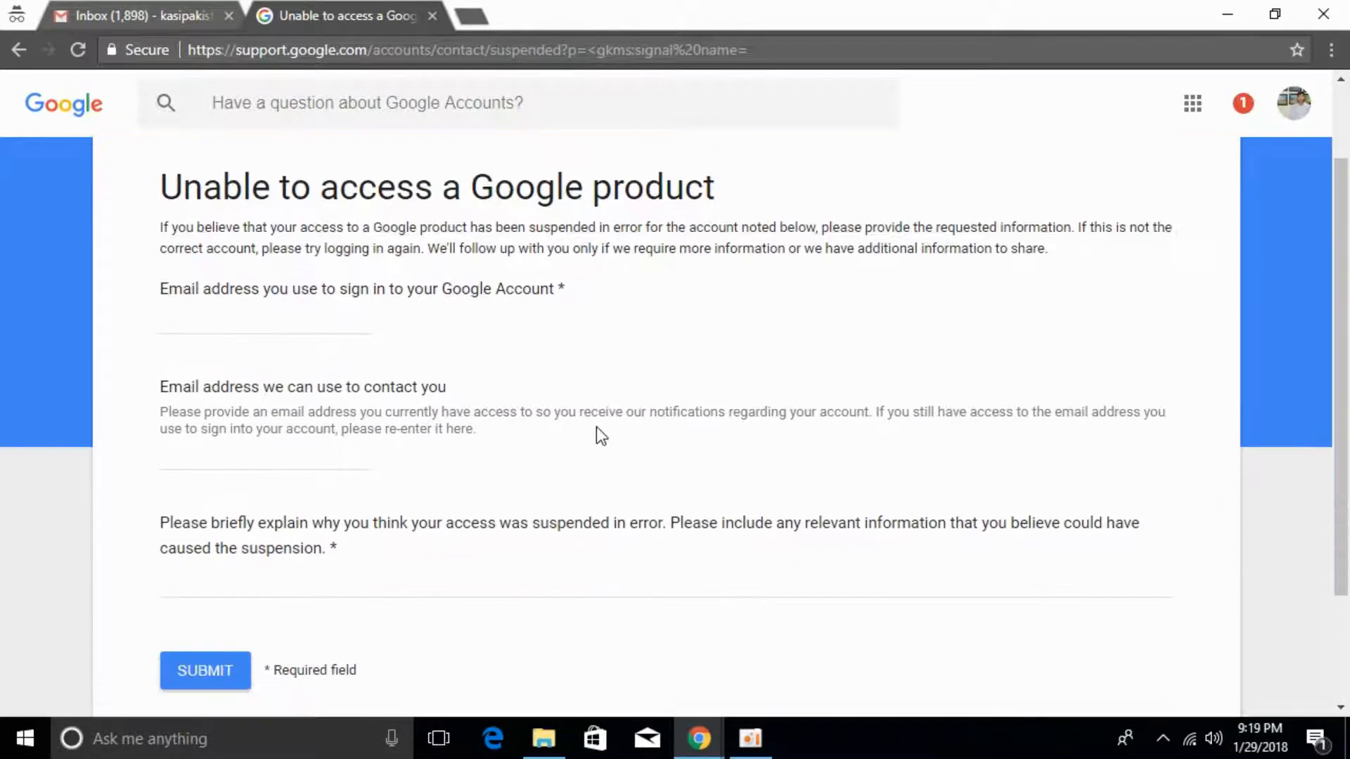
{"action": "left_click", "coordinate": [264, 319]}
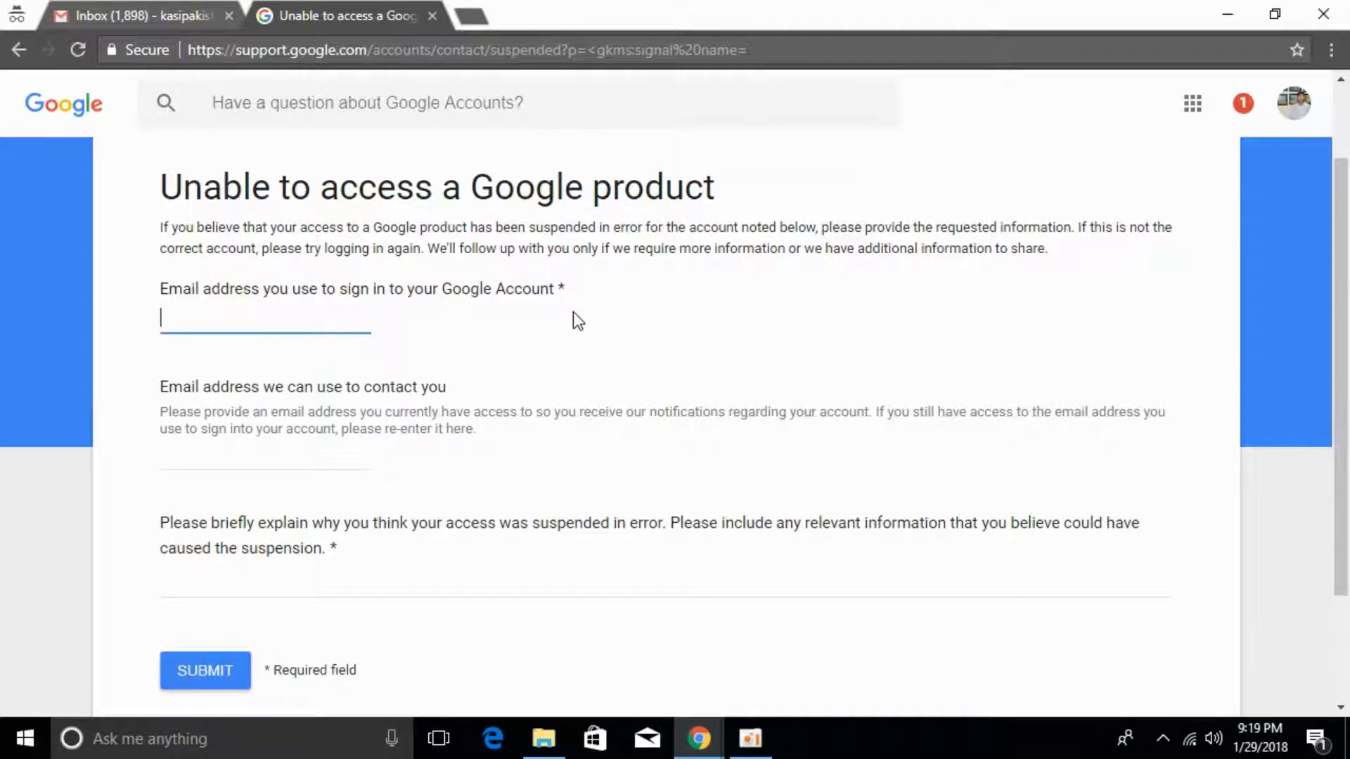
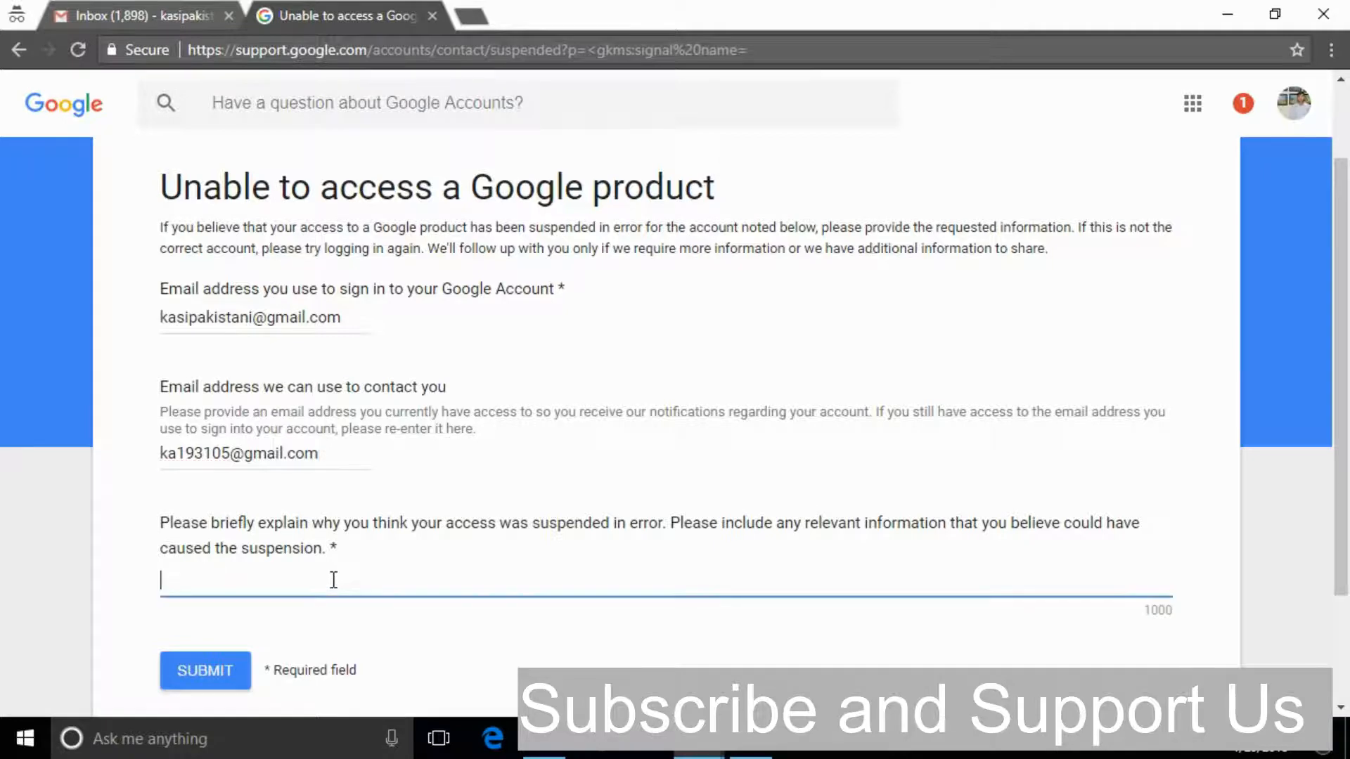
- Write that all YouTube community and copyright rules were obeyed and the ban was an error
{"action": "scroll", "scroll_direction": "down", "scroll_amount": 3}
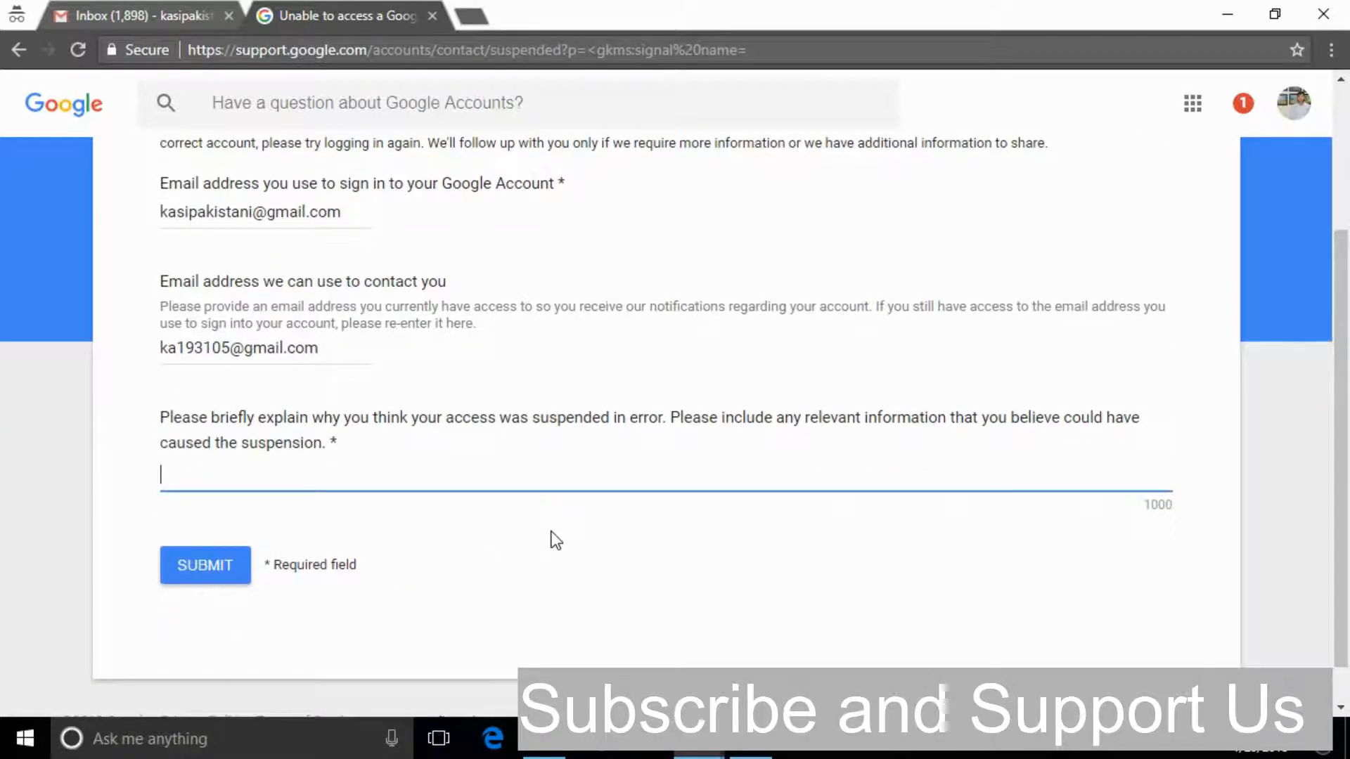
{"action": "type", "text": "I"}
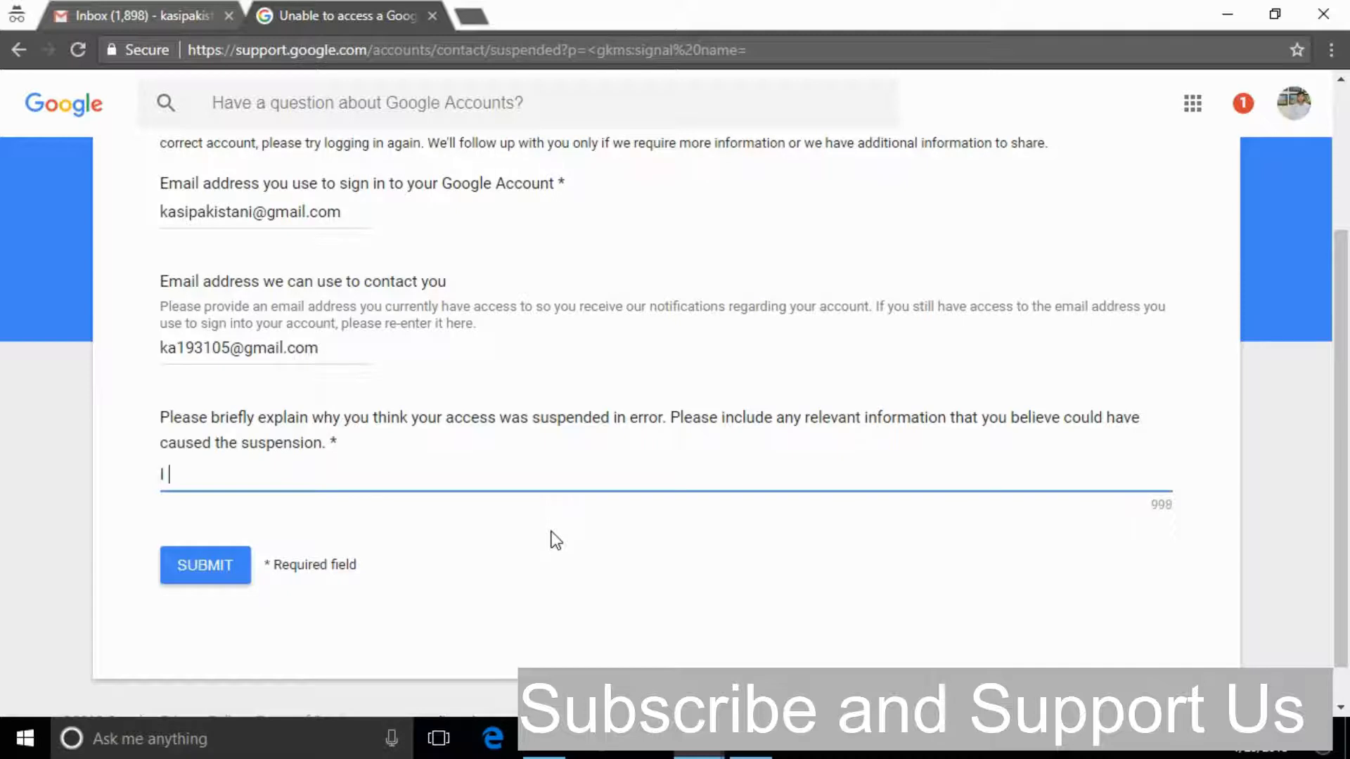
{"action": "type", "text": "have oby"}
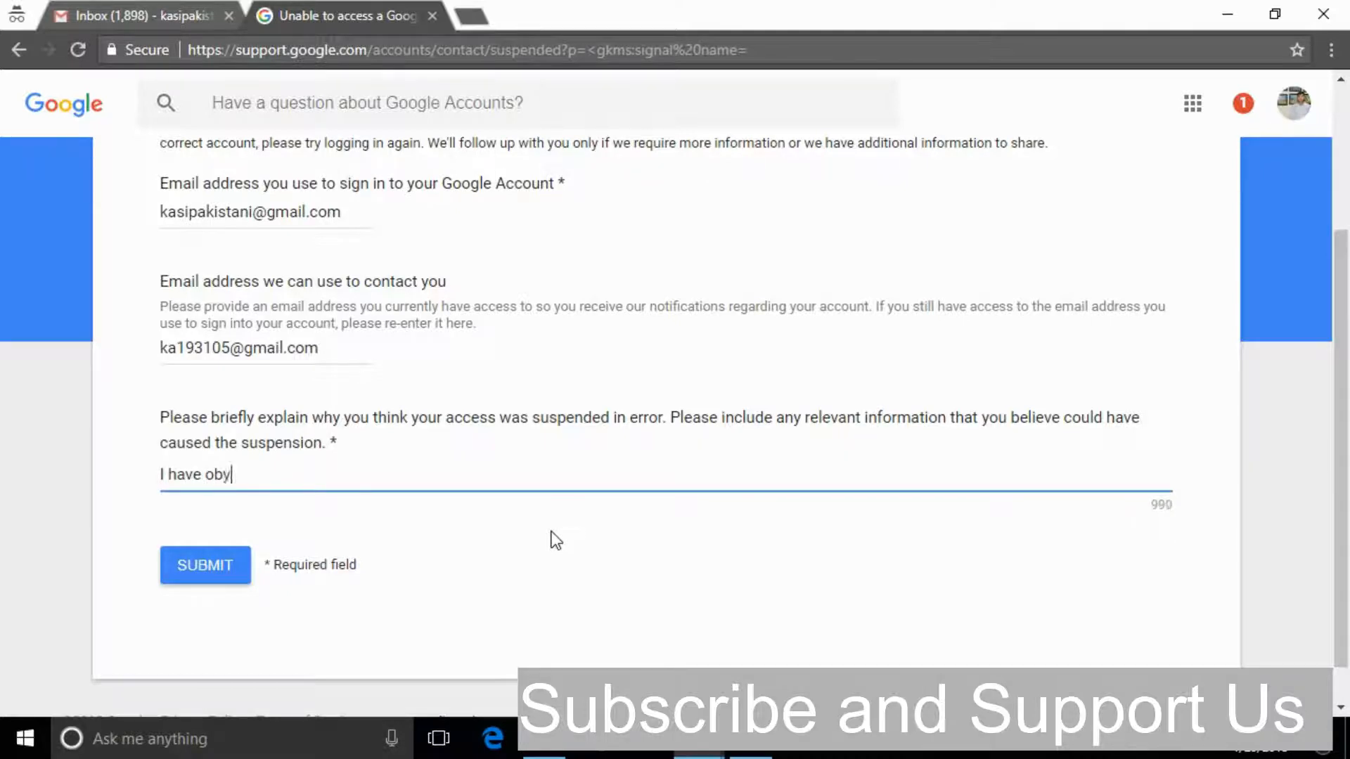
{"action": "type", "text": "ed all th"}
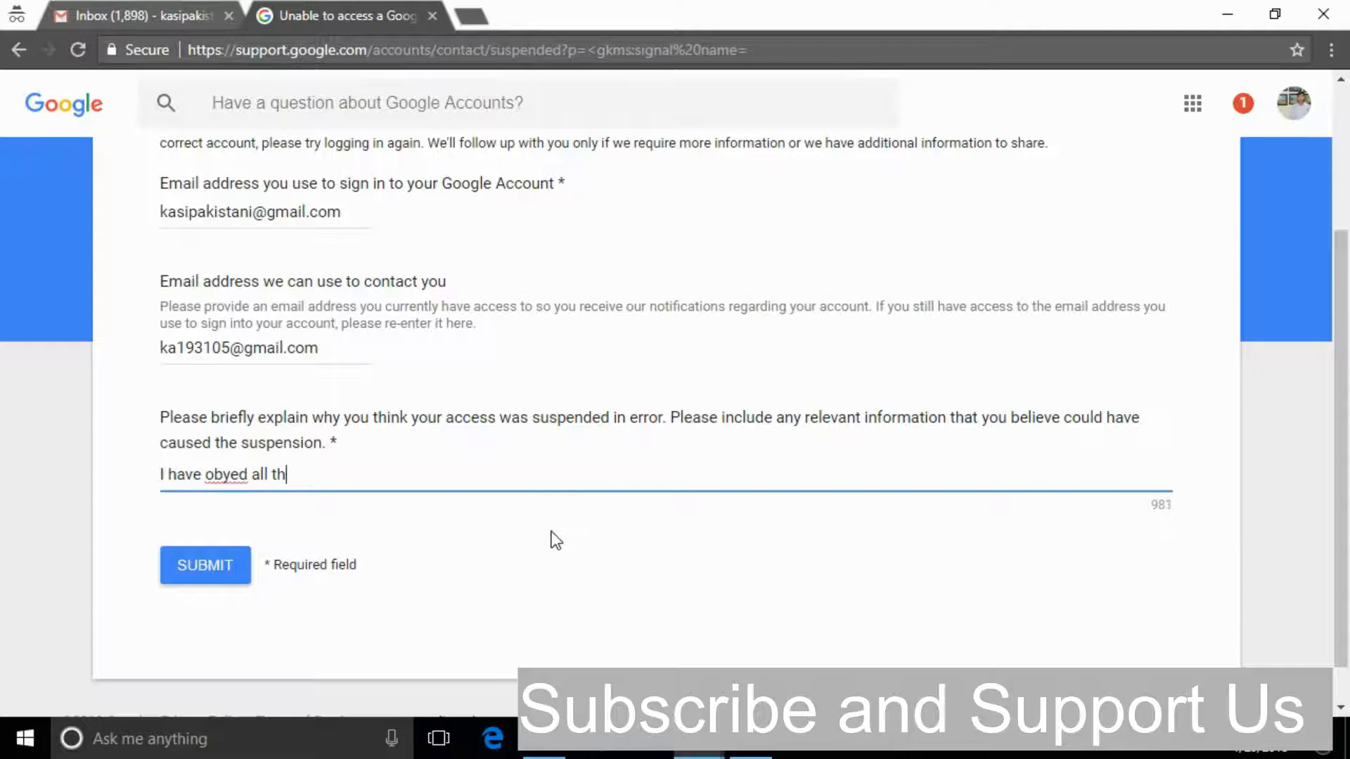
{"action": "type", "text": "e comm"}
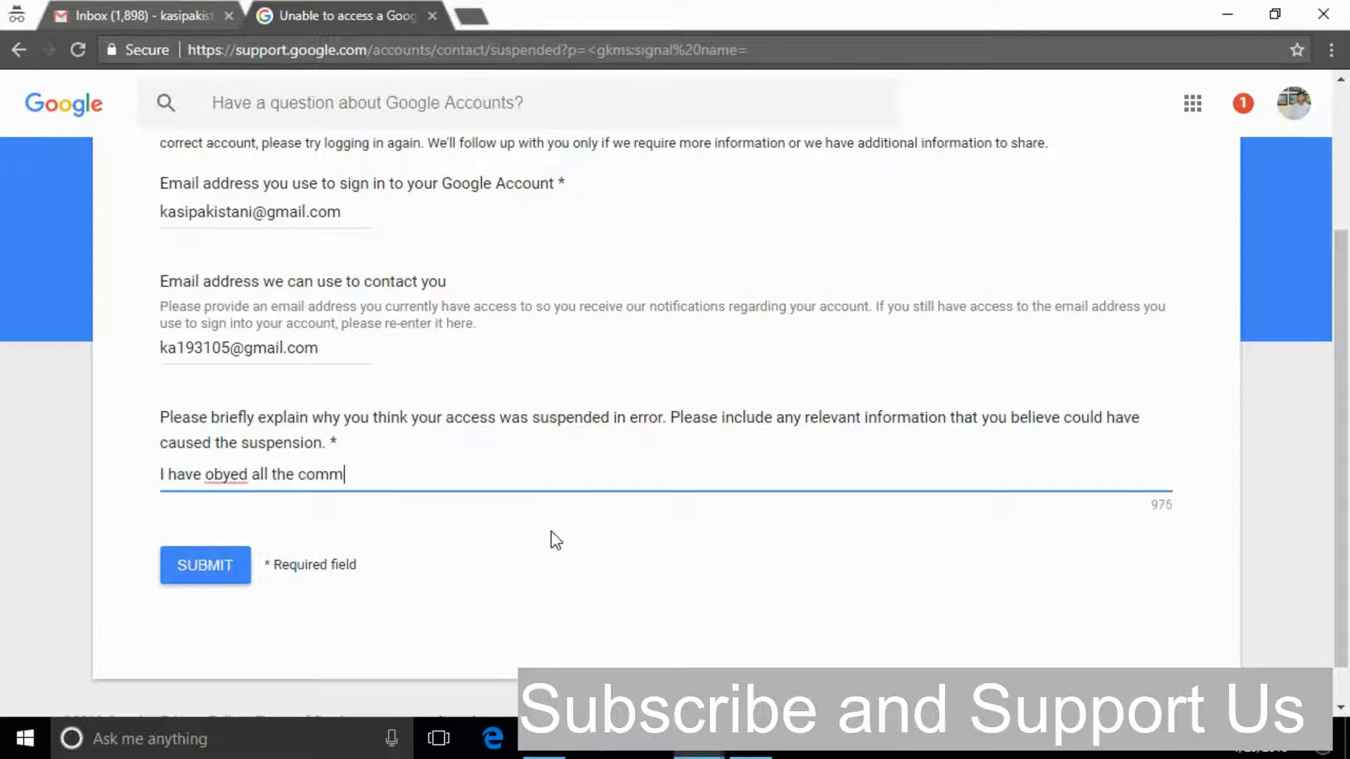
{"action": "type", "text": "unity and"}
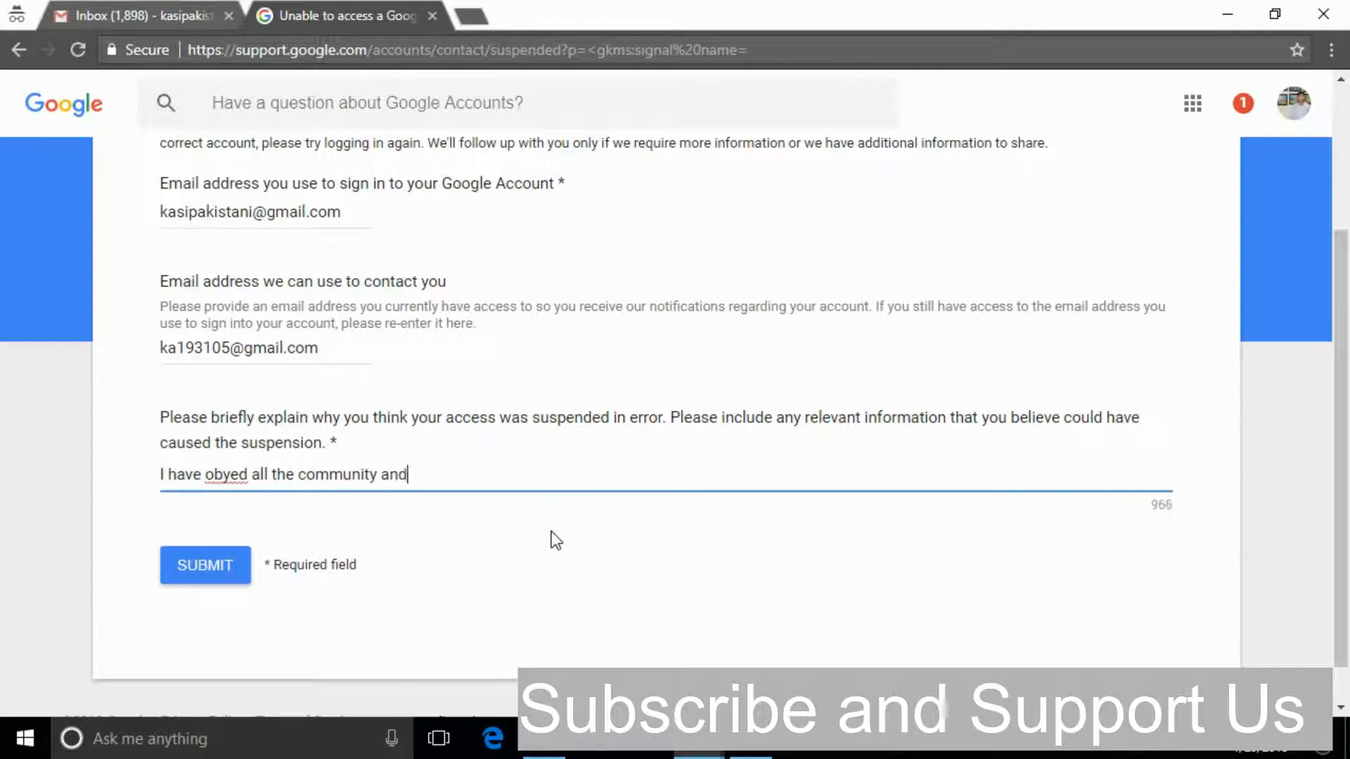
{"action": "type", "text": "copyr"}
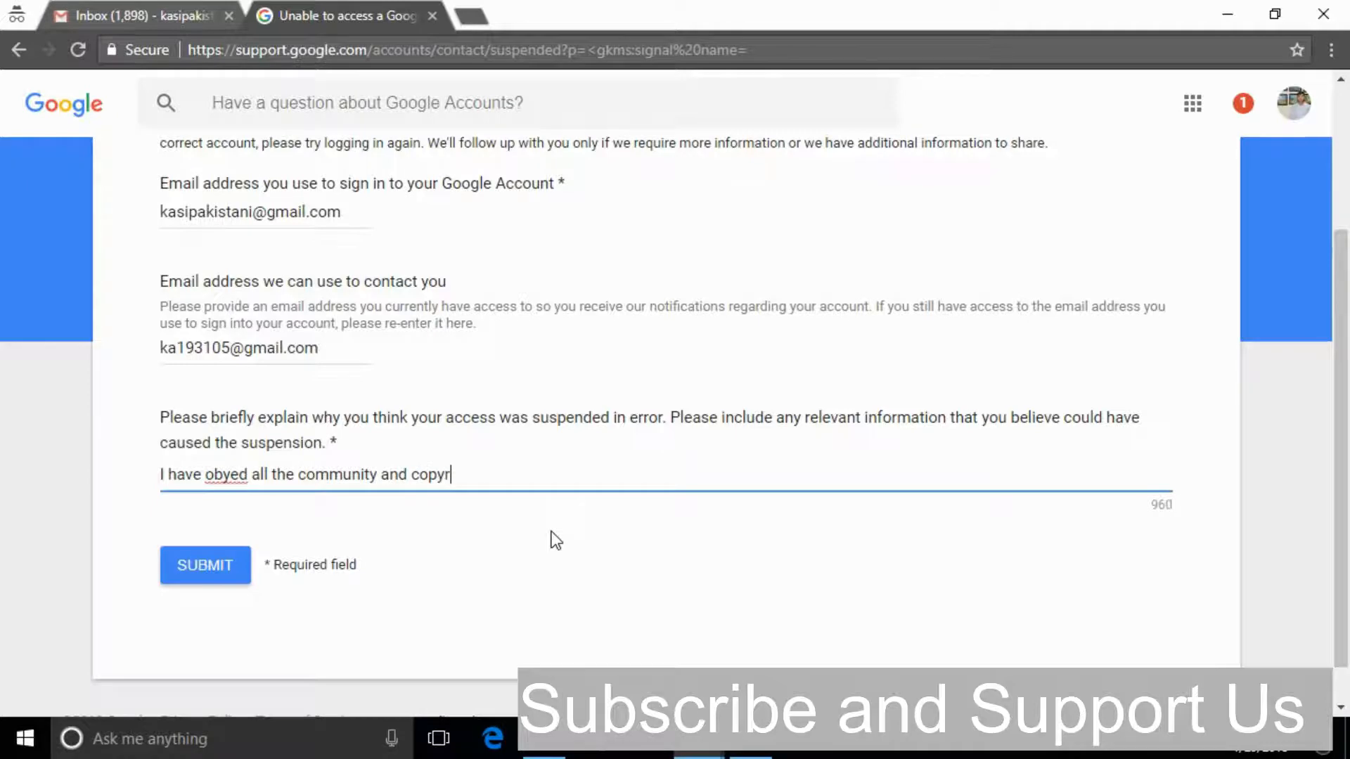
{"action": "type", "text": "ig"}
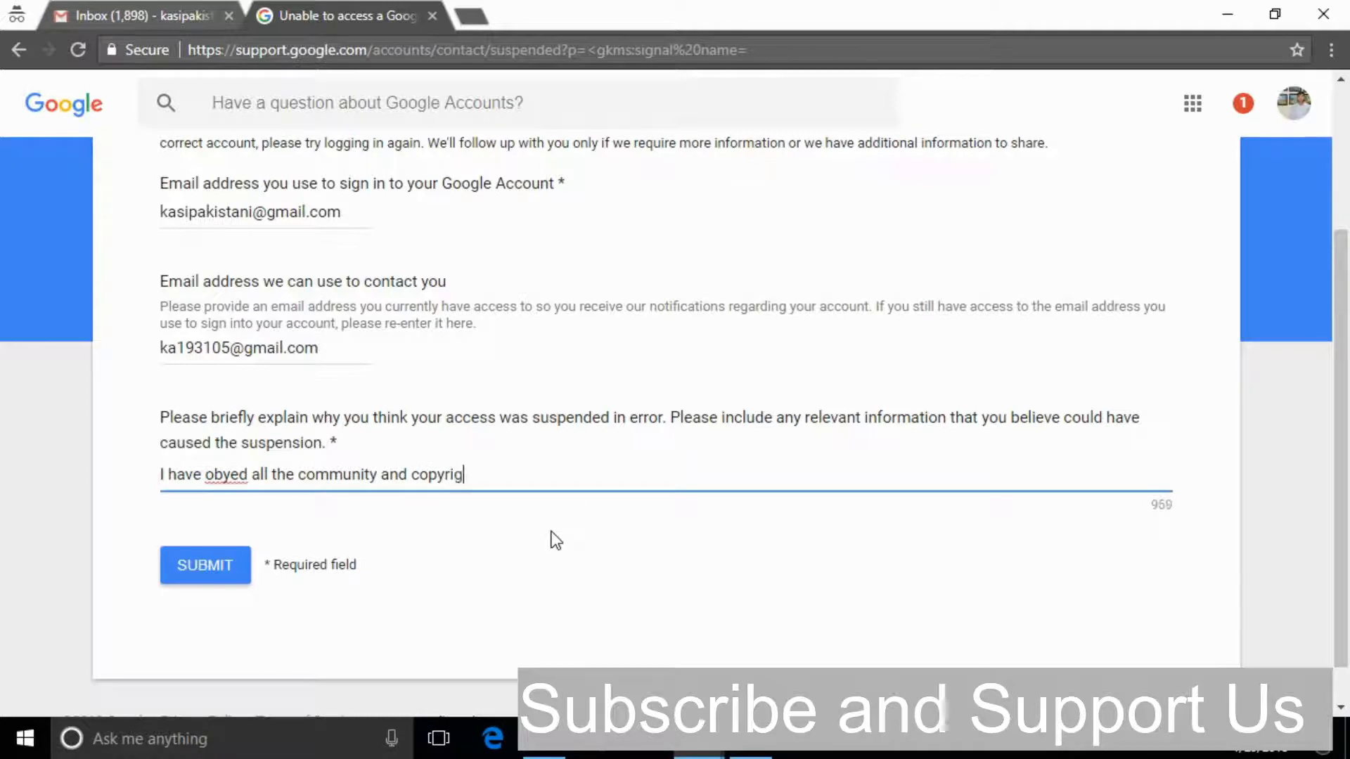
{"action": "type", "text": "ht"}
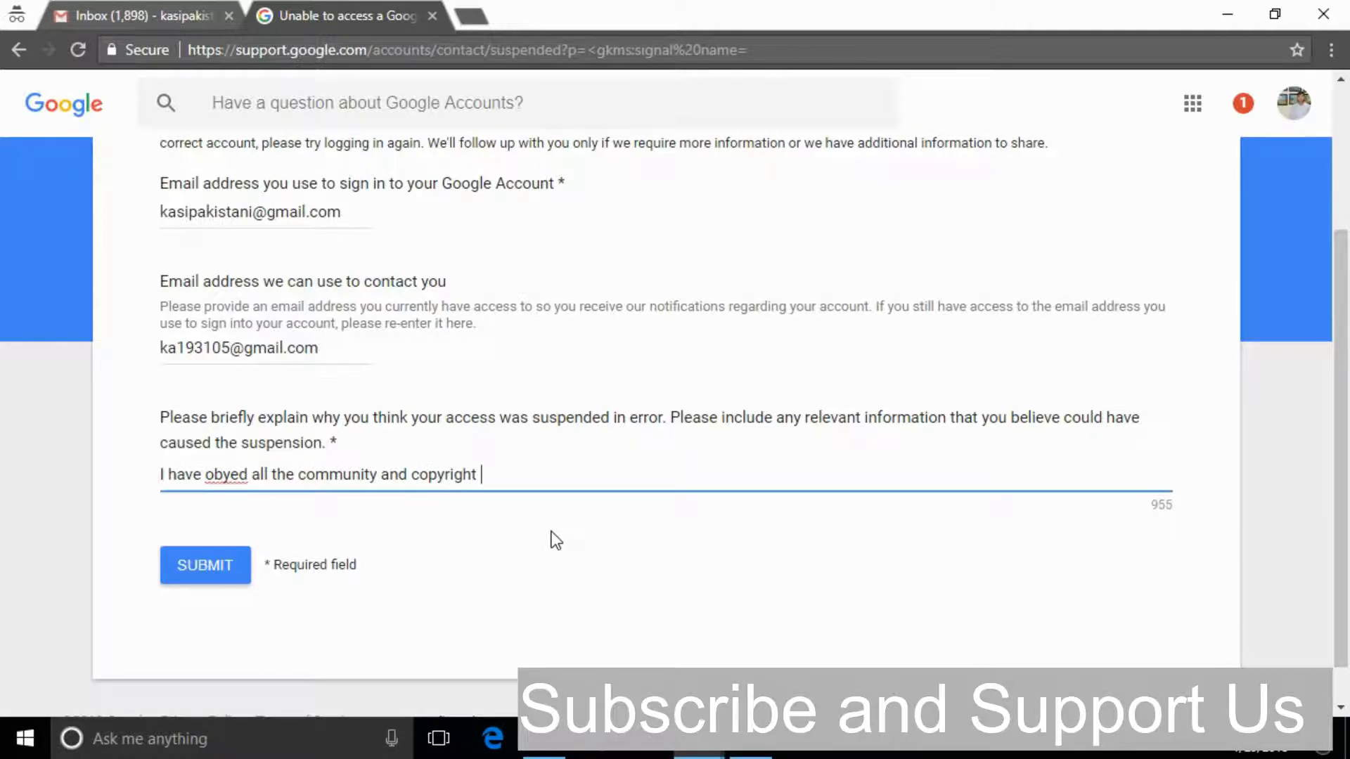
{"action": "type", "text": "rules"}
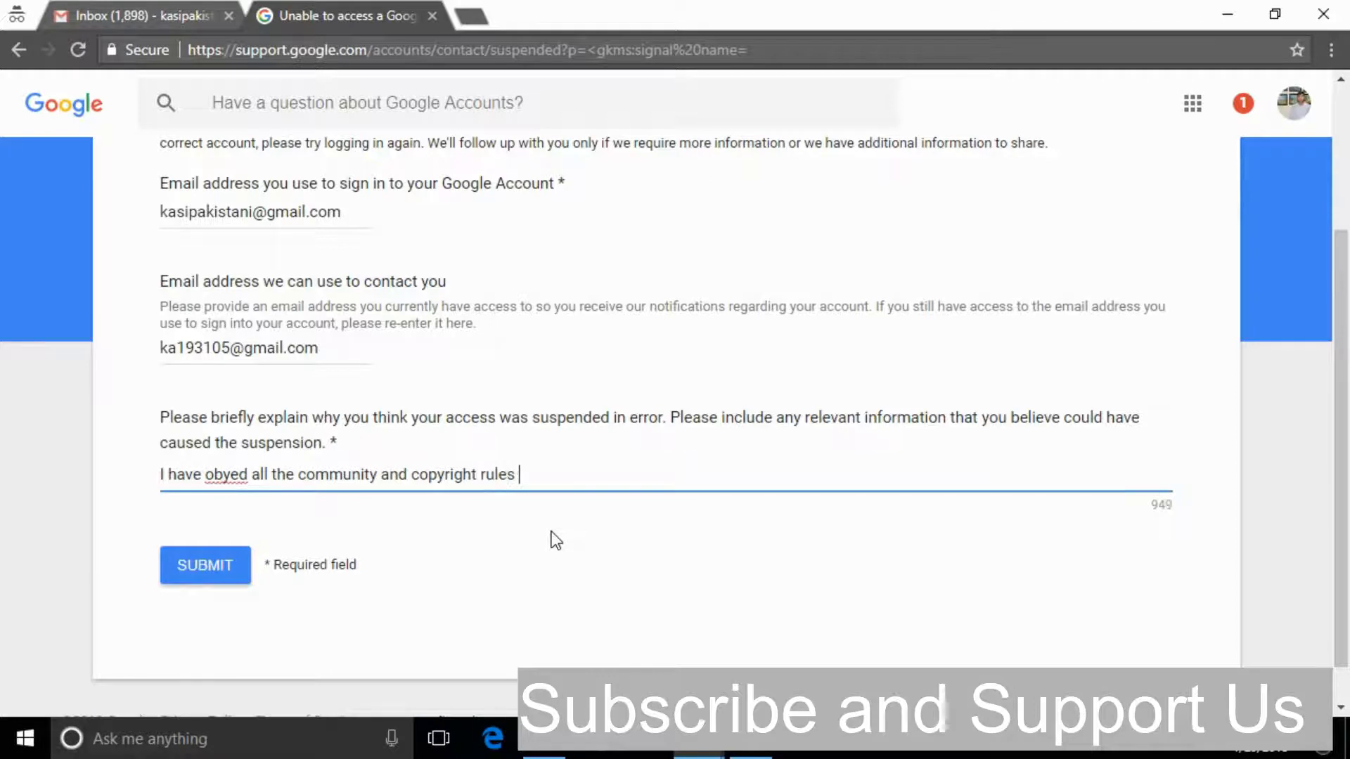
{"action": "type", "text": "of You"}
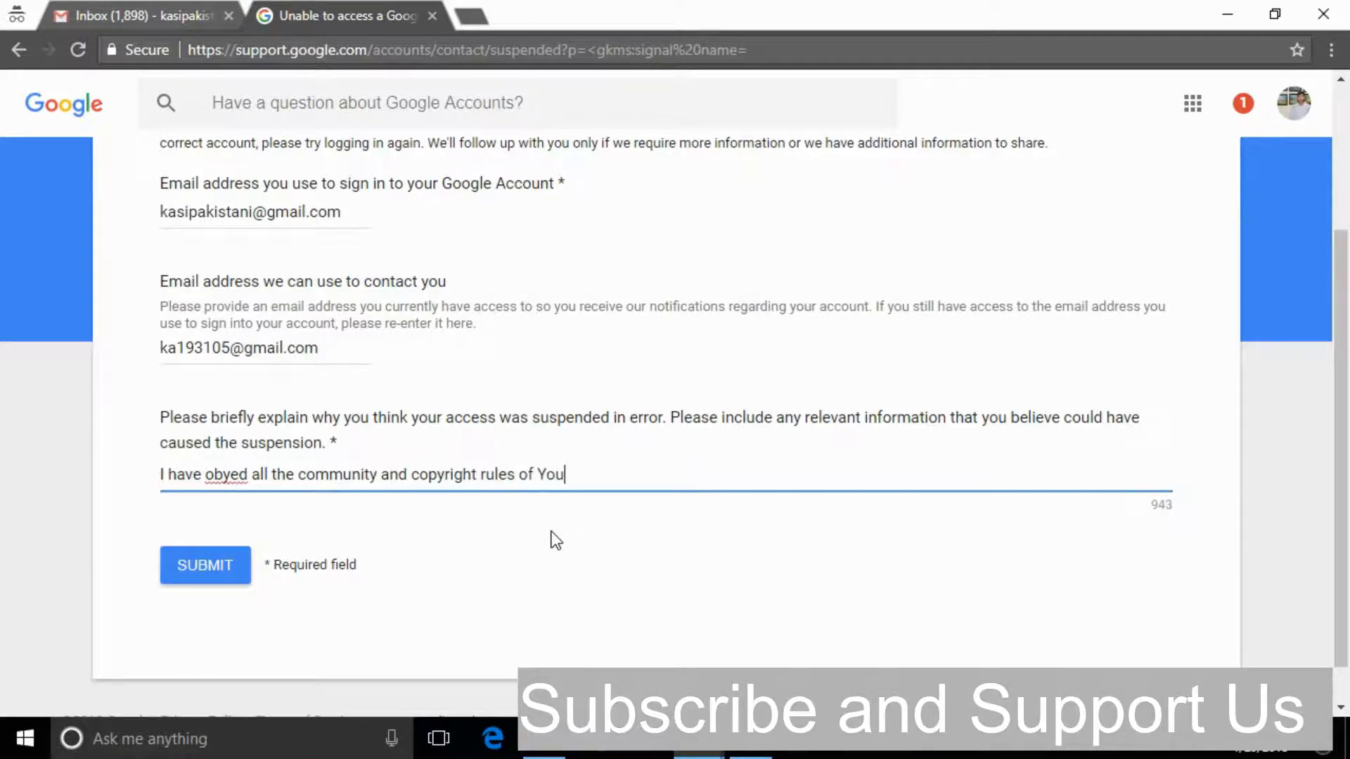
{"action": "type", "text": "Tube"}
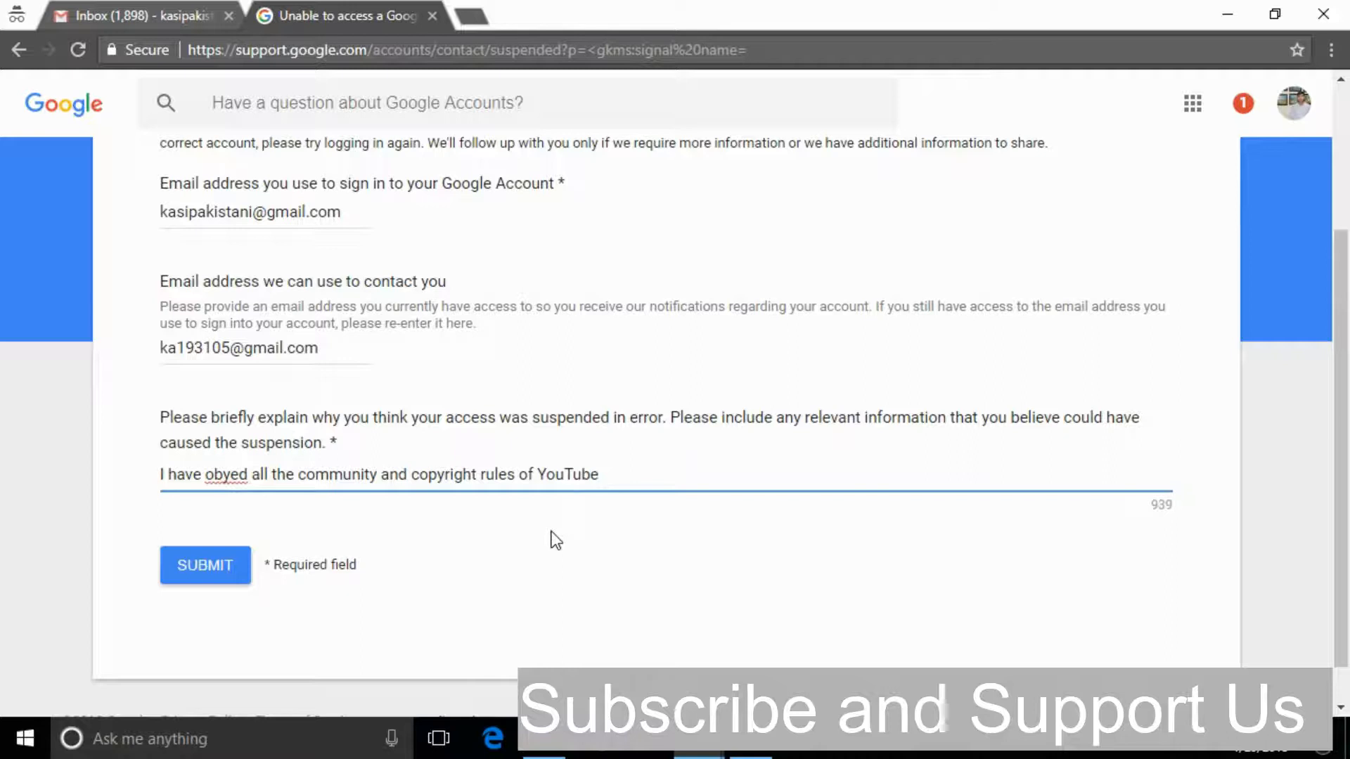
{"action": "type", "text": ", and I"}
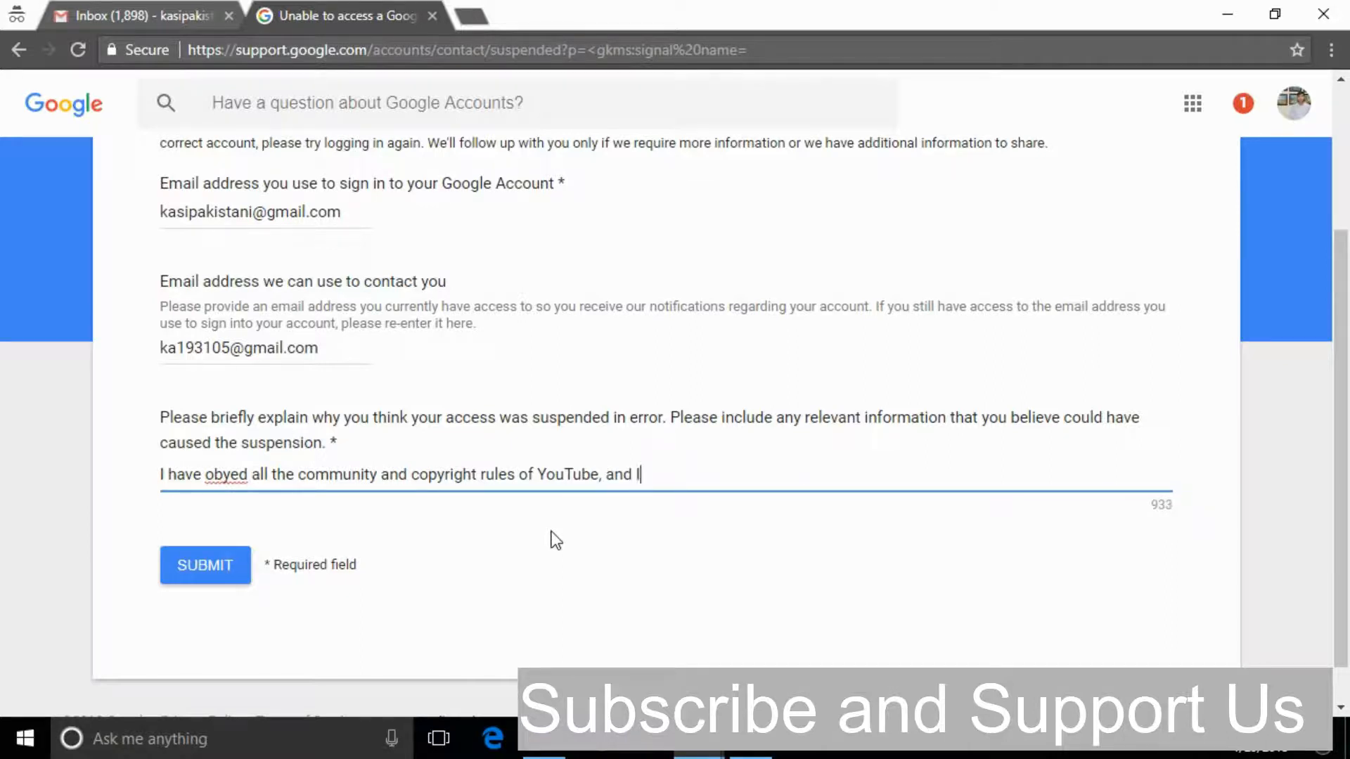
{"action": "type", "text": "think my"}
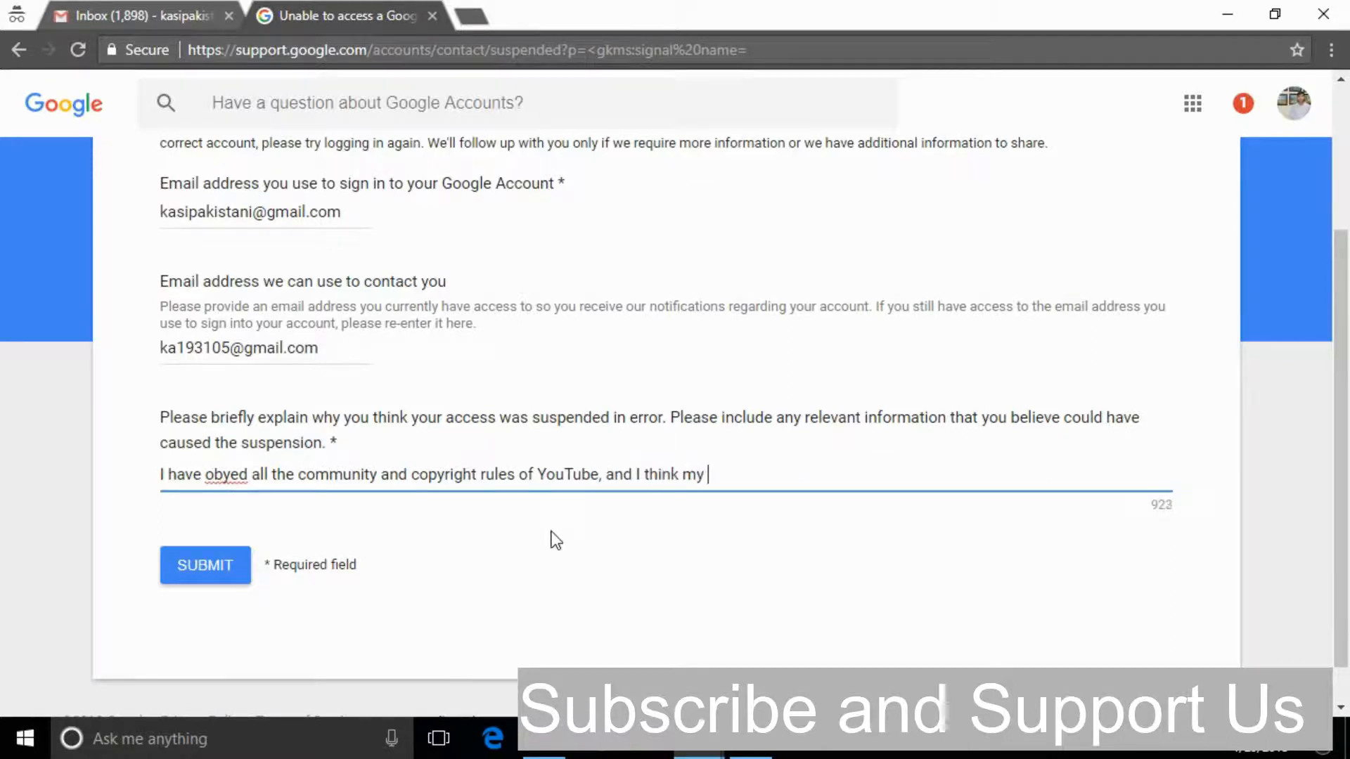
{"action": "type", "text": "account was b"}
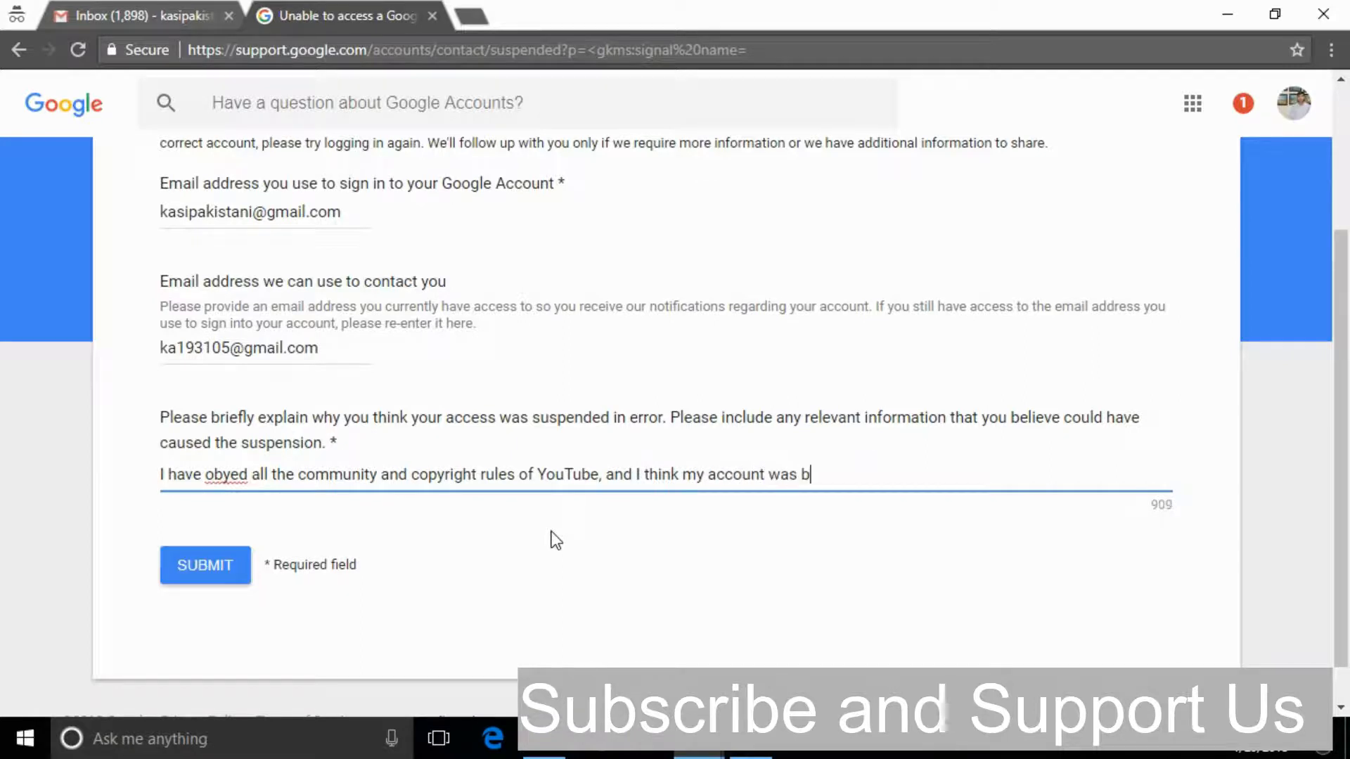
{"action": "type", "text": "anne"}
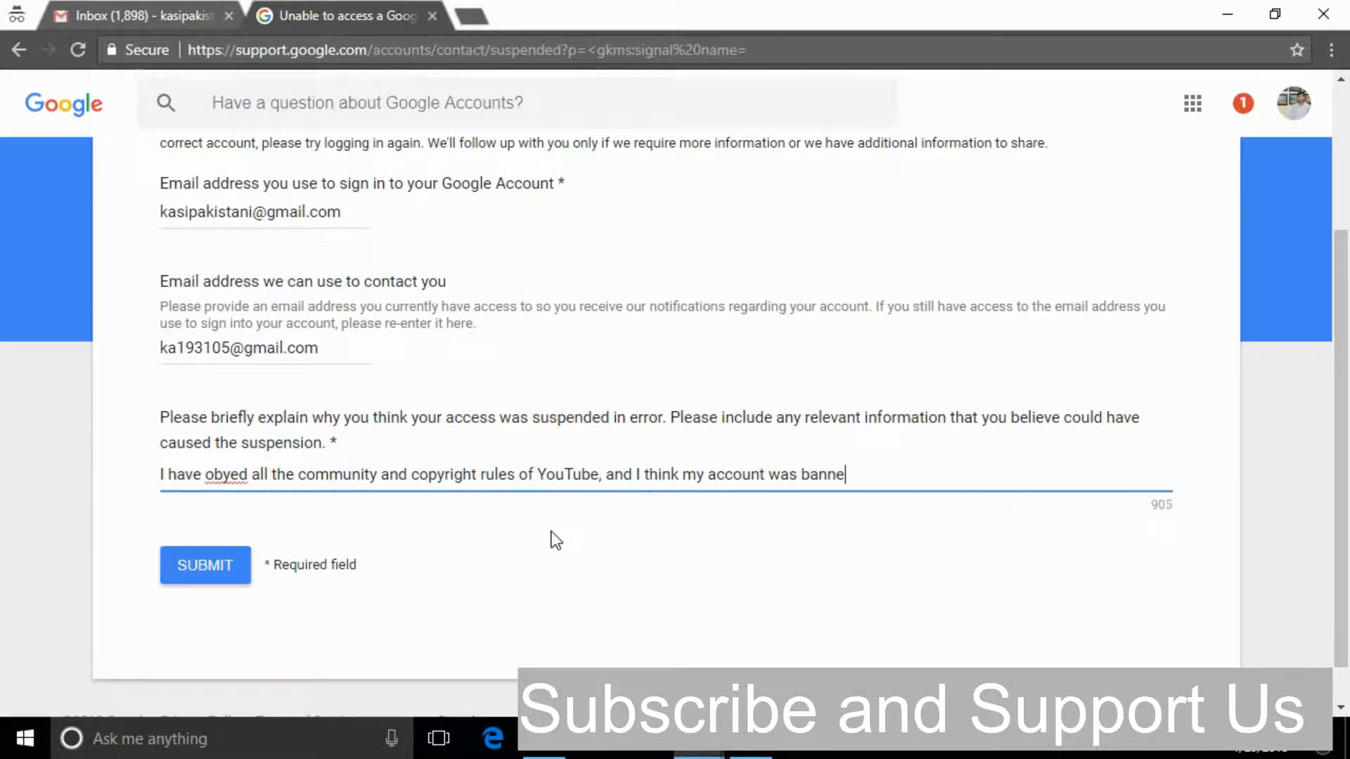
{"action": "type", "text": "d due"}
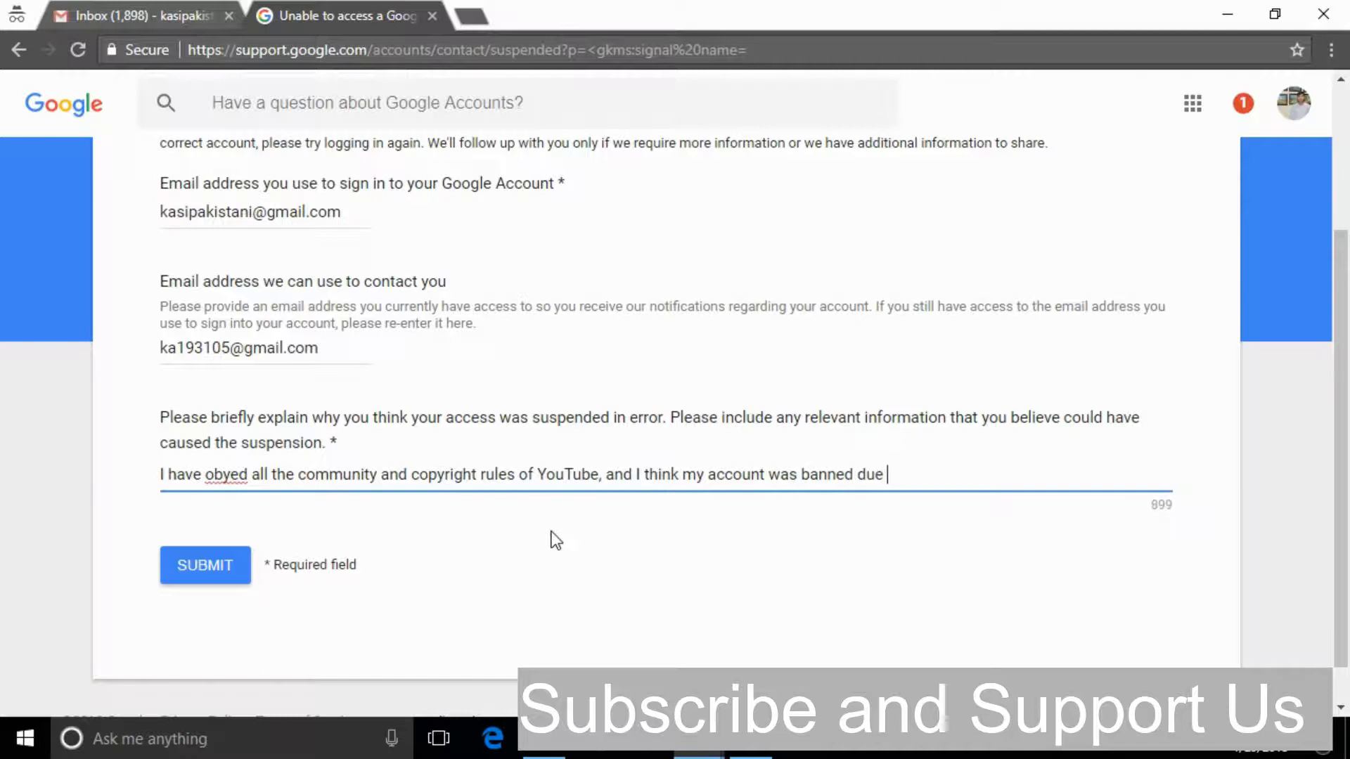
{"action": "type", "text": "to an"}
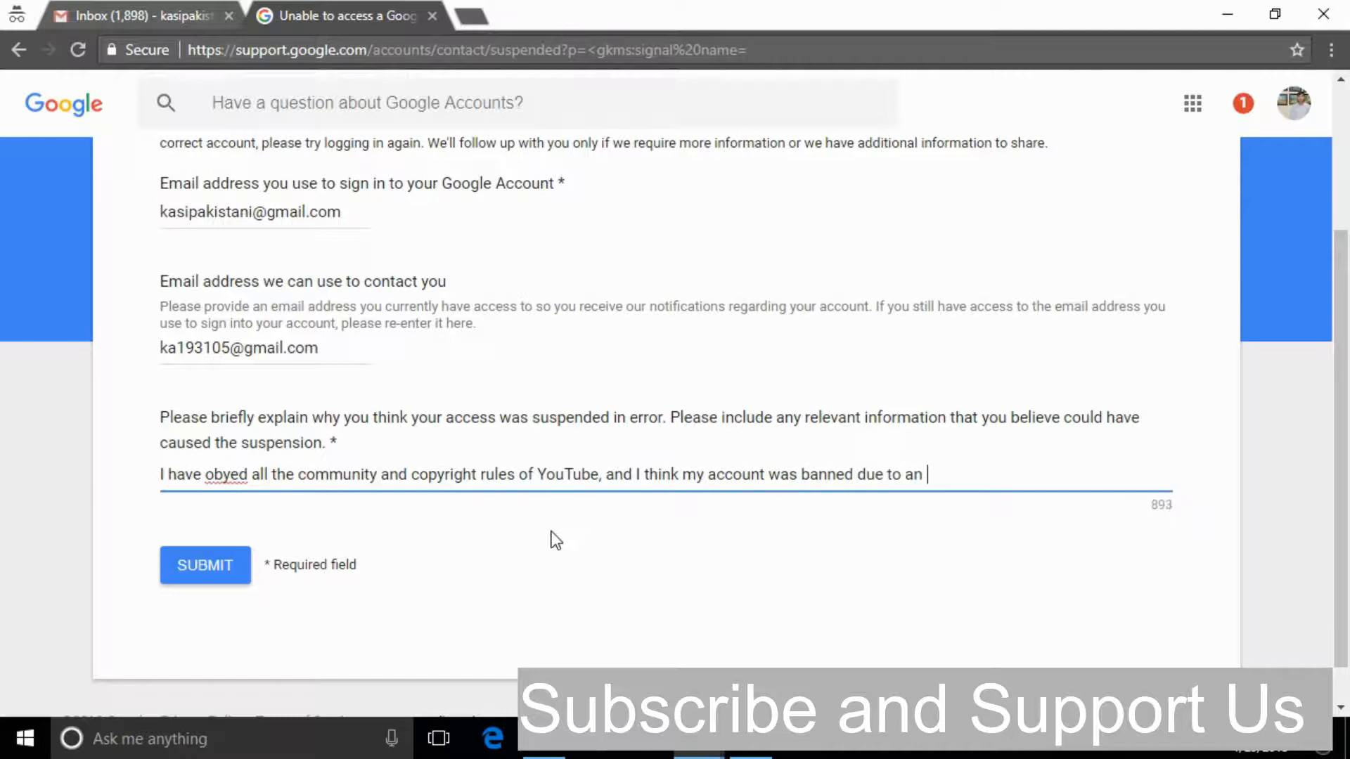
{"action": "type", "text": "error."}
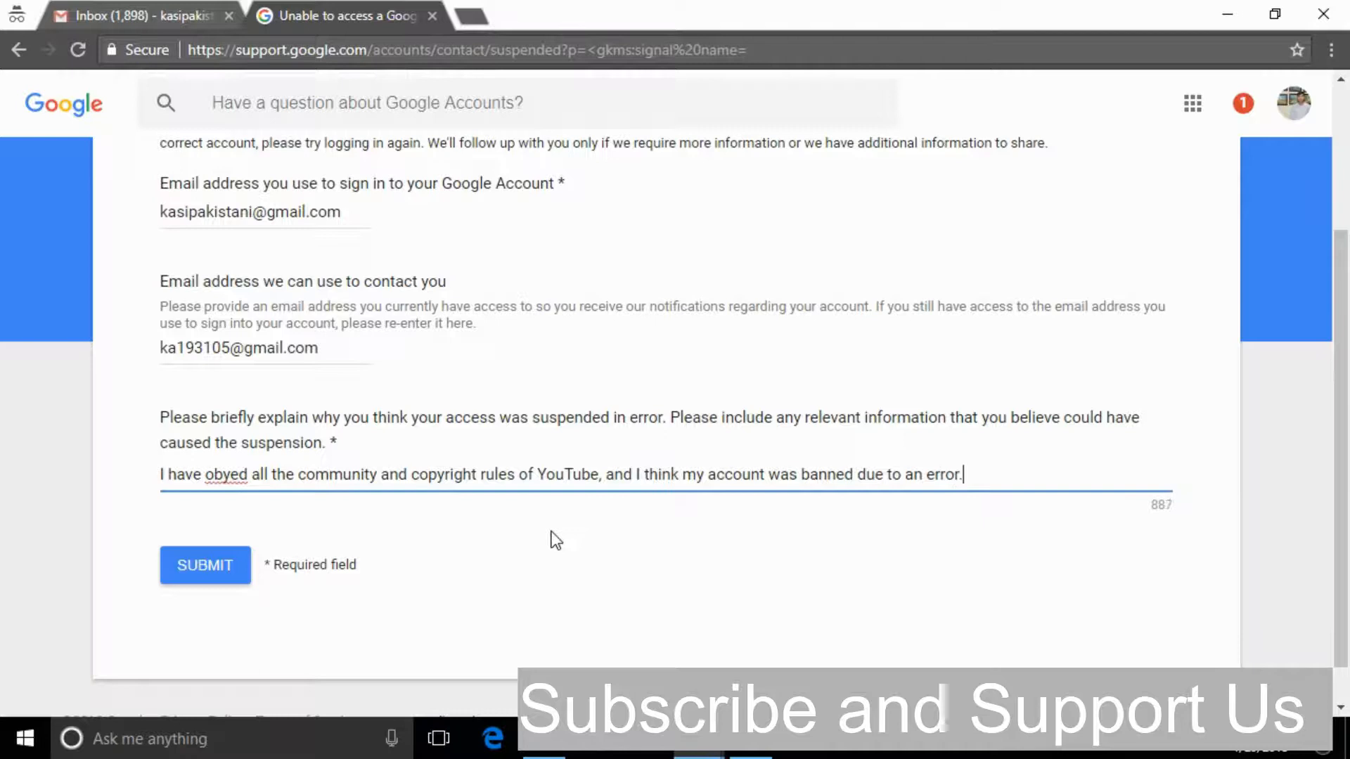
- Add 'Kindly Check my account give access back.' to the explanation
{"action": "type", "text": "Kindly"}
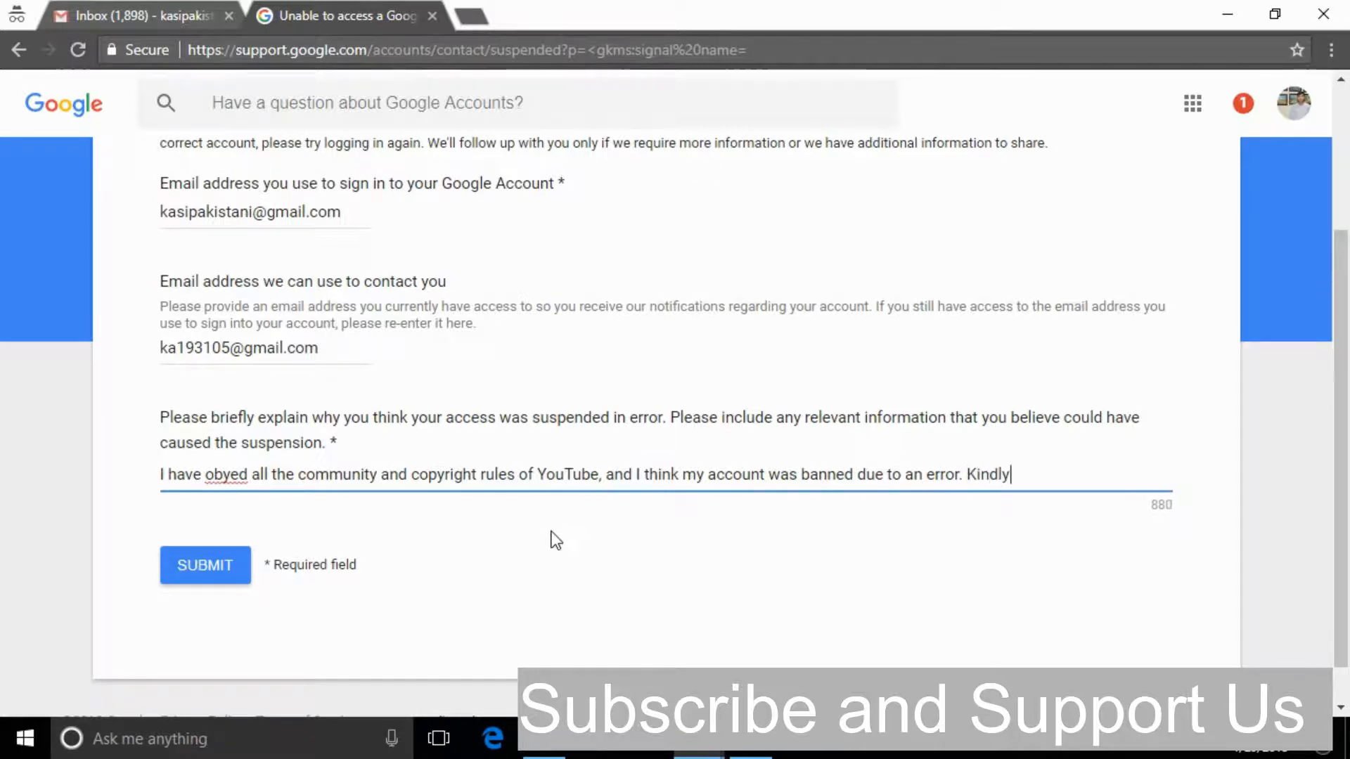
{"action": "type", "text": "Check"}
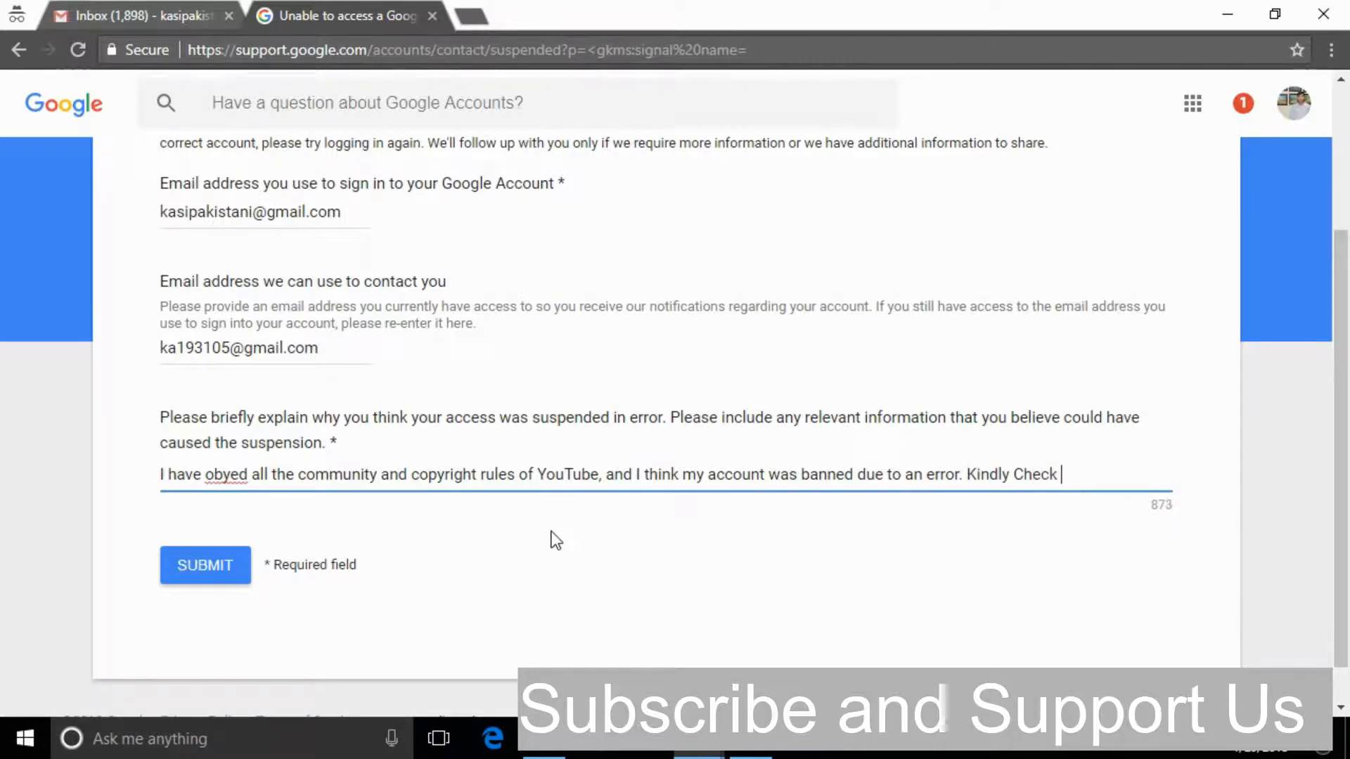
{"action": "type", "text": "my"}
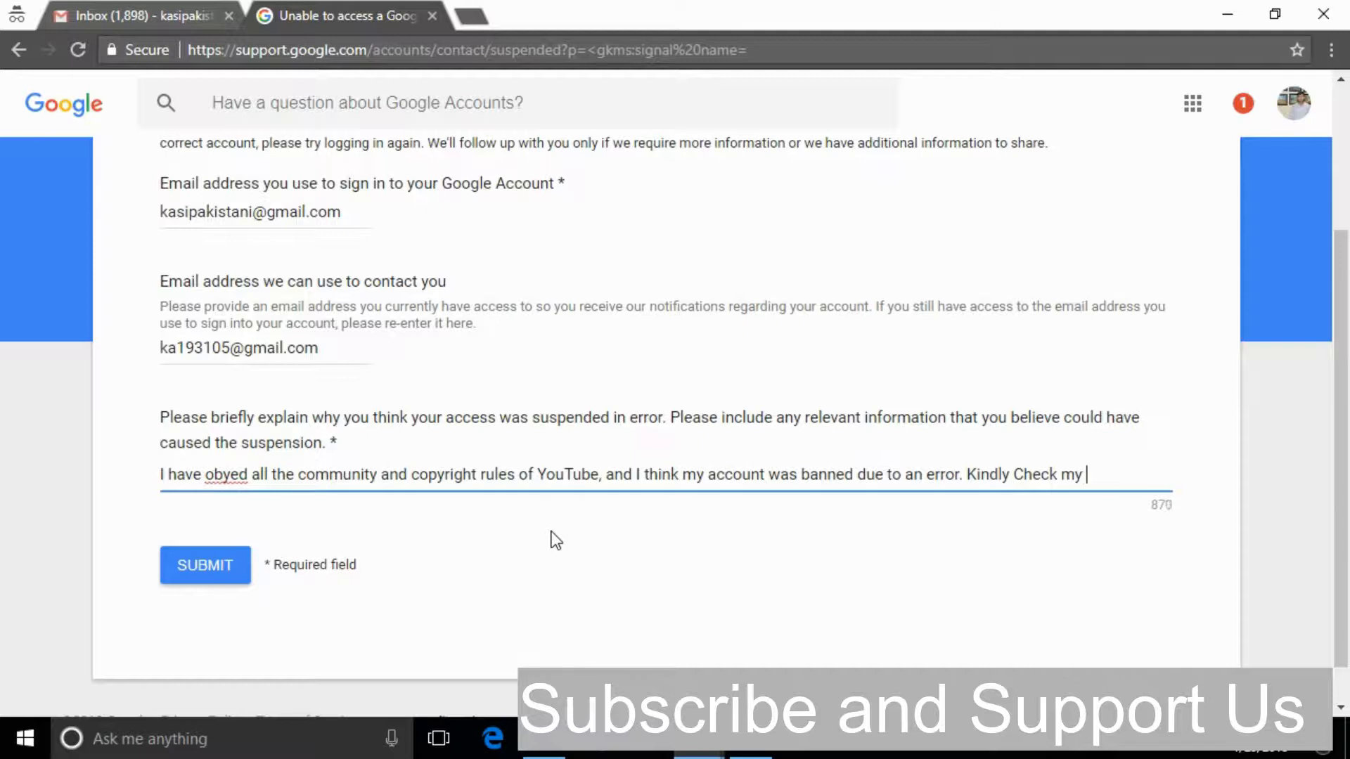
{"action": "type", "text": "account, and"}
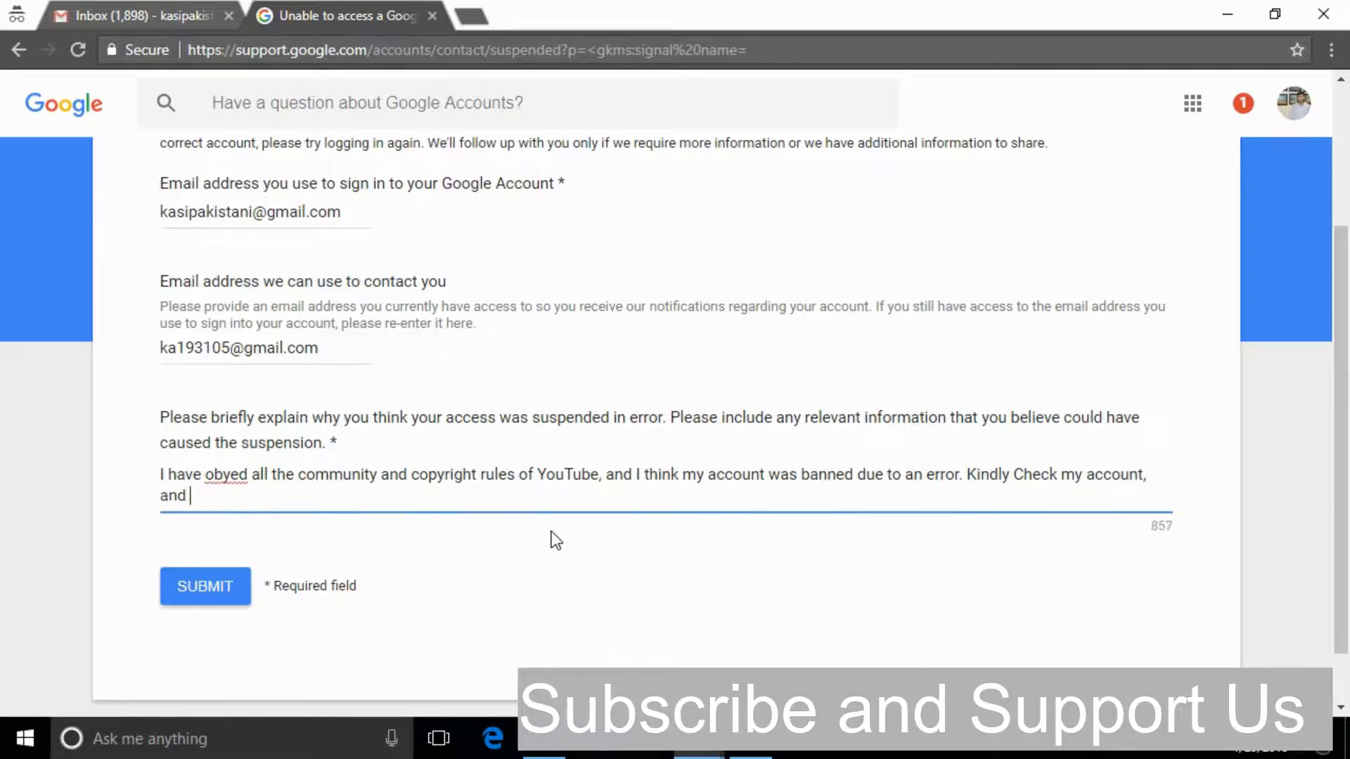
{"action": "type", "text": "giv"}
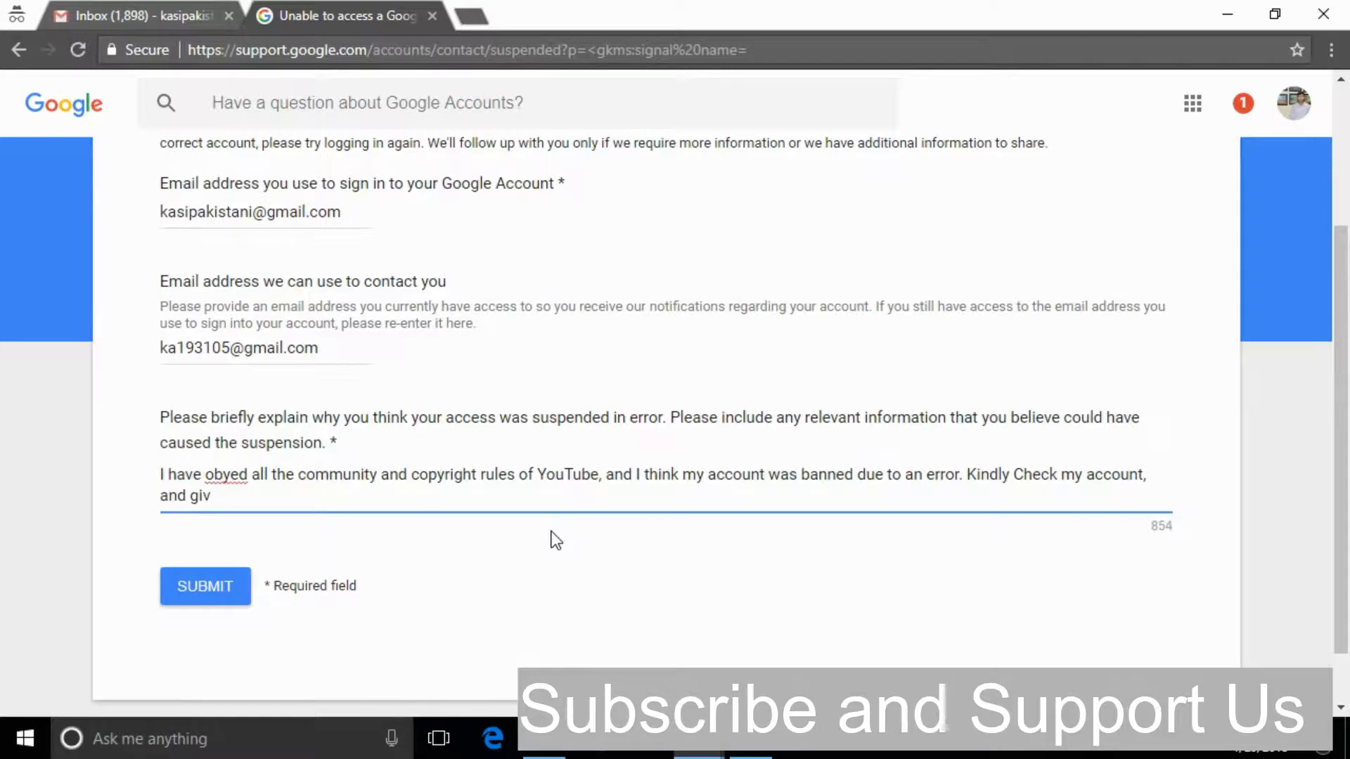
{"action": "type", "text": "e ,e"}
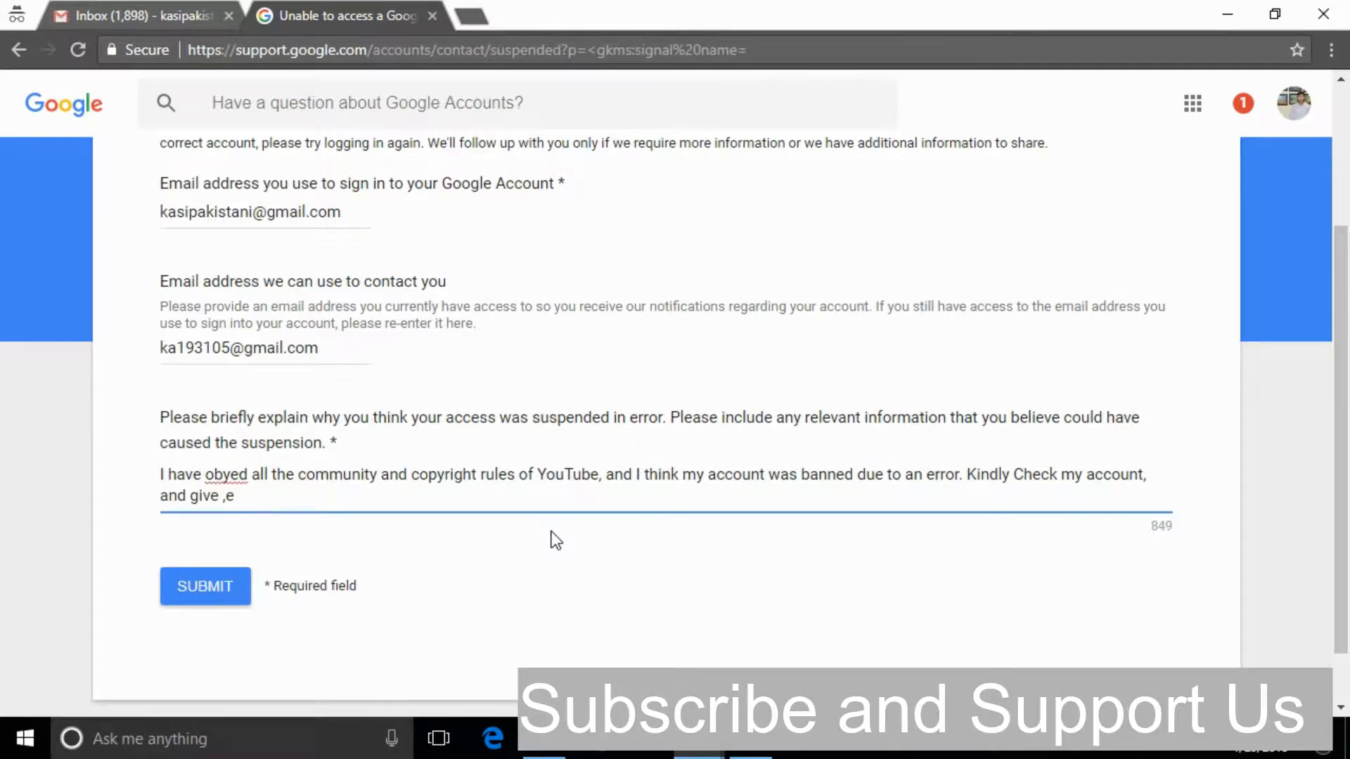
{"action": "type", "text": "acess"}
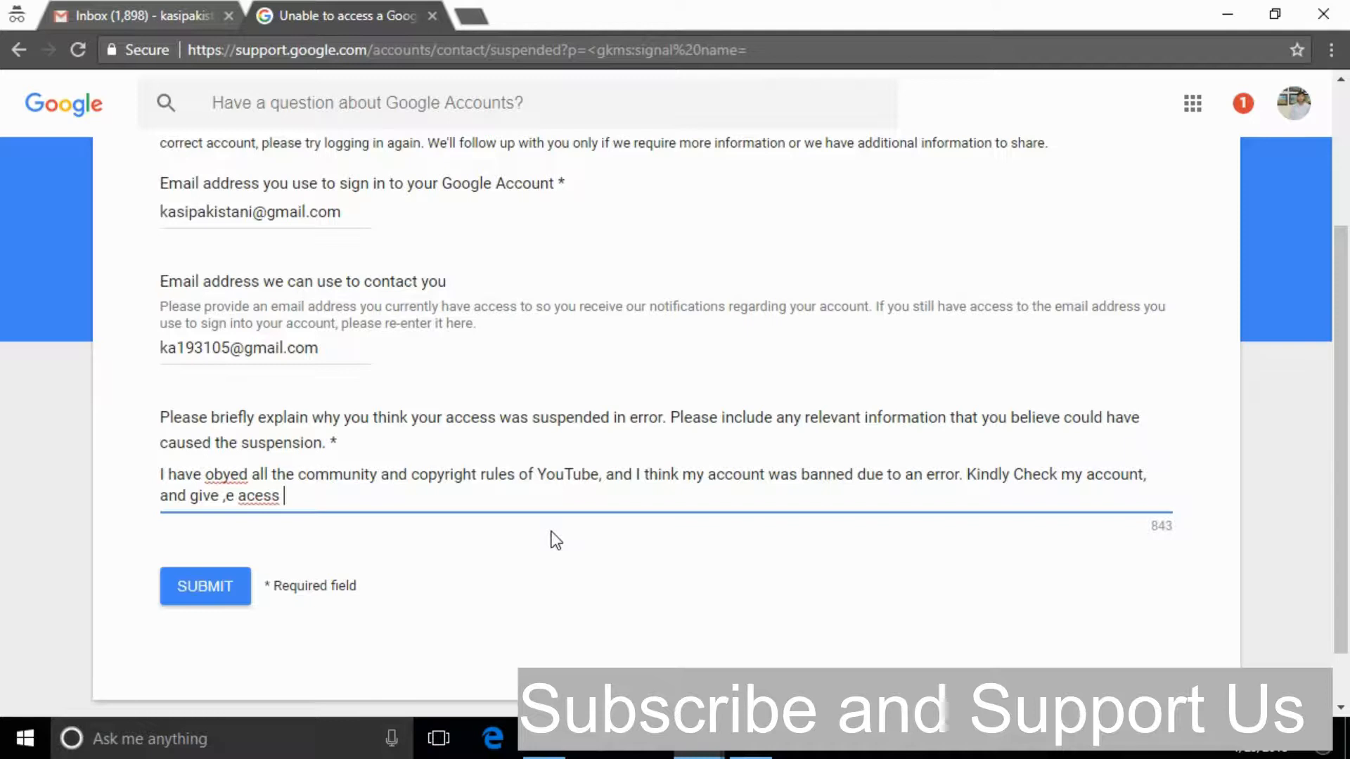
{"action": "type", "text": "back."}
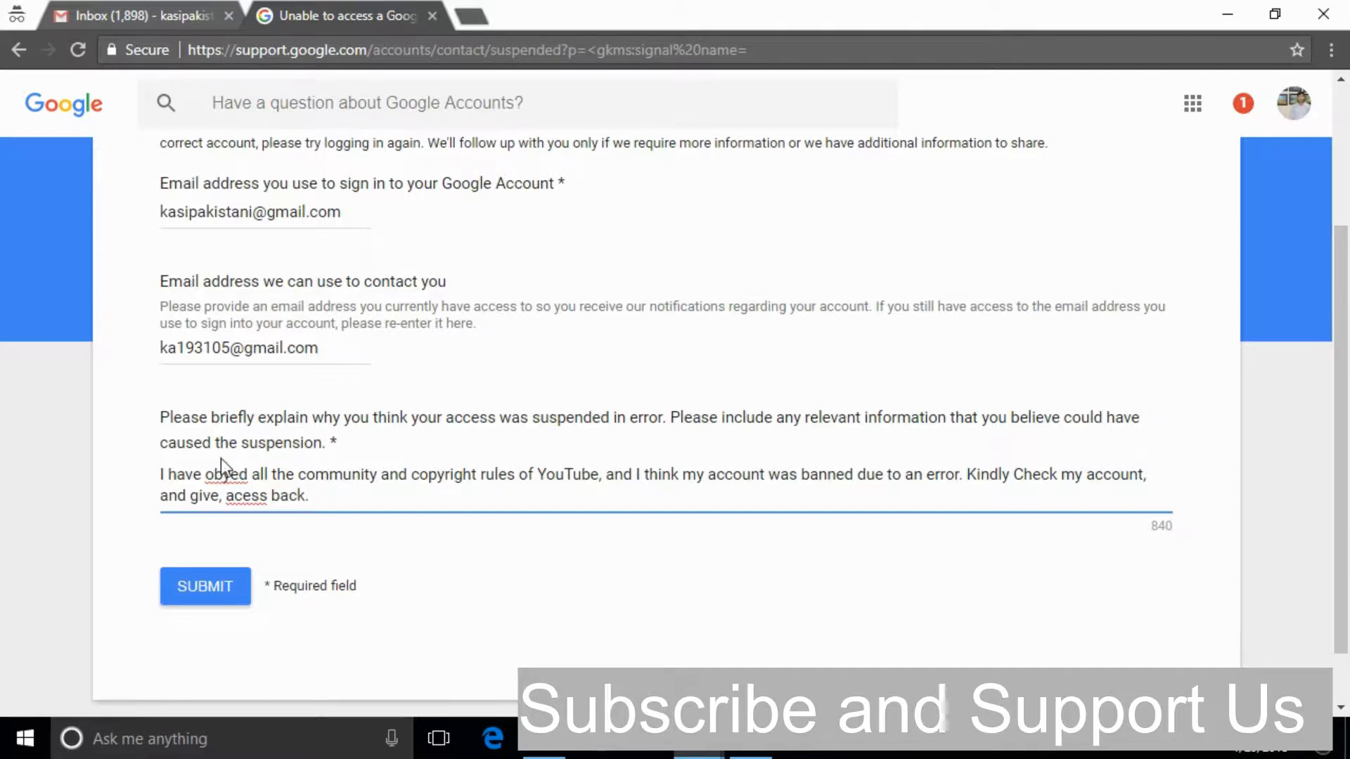
- Replace the misspelled 'acess' with the suggested spelling 'access'
{"action": "right_click", "coordinate": [227, 475]}
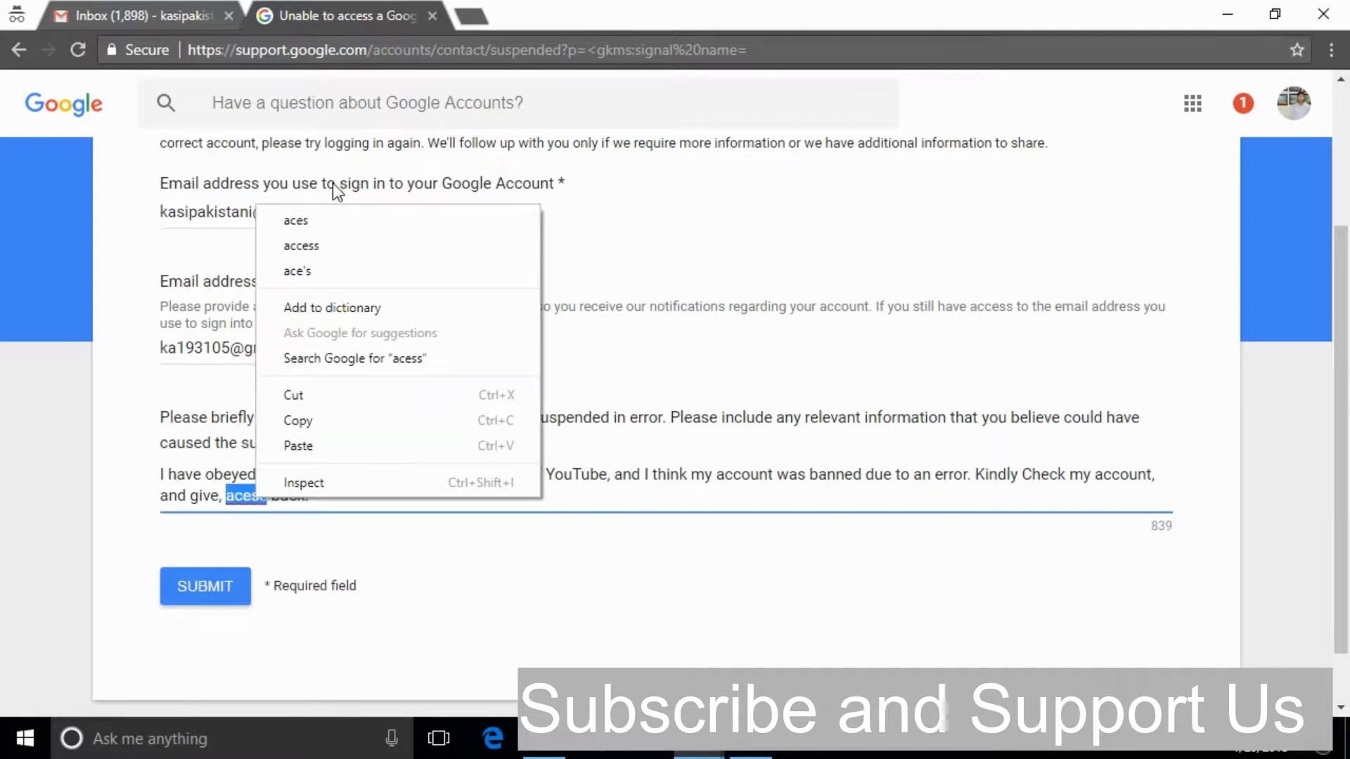
{"action": "left_click", "coordinate": [302, 245]}
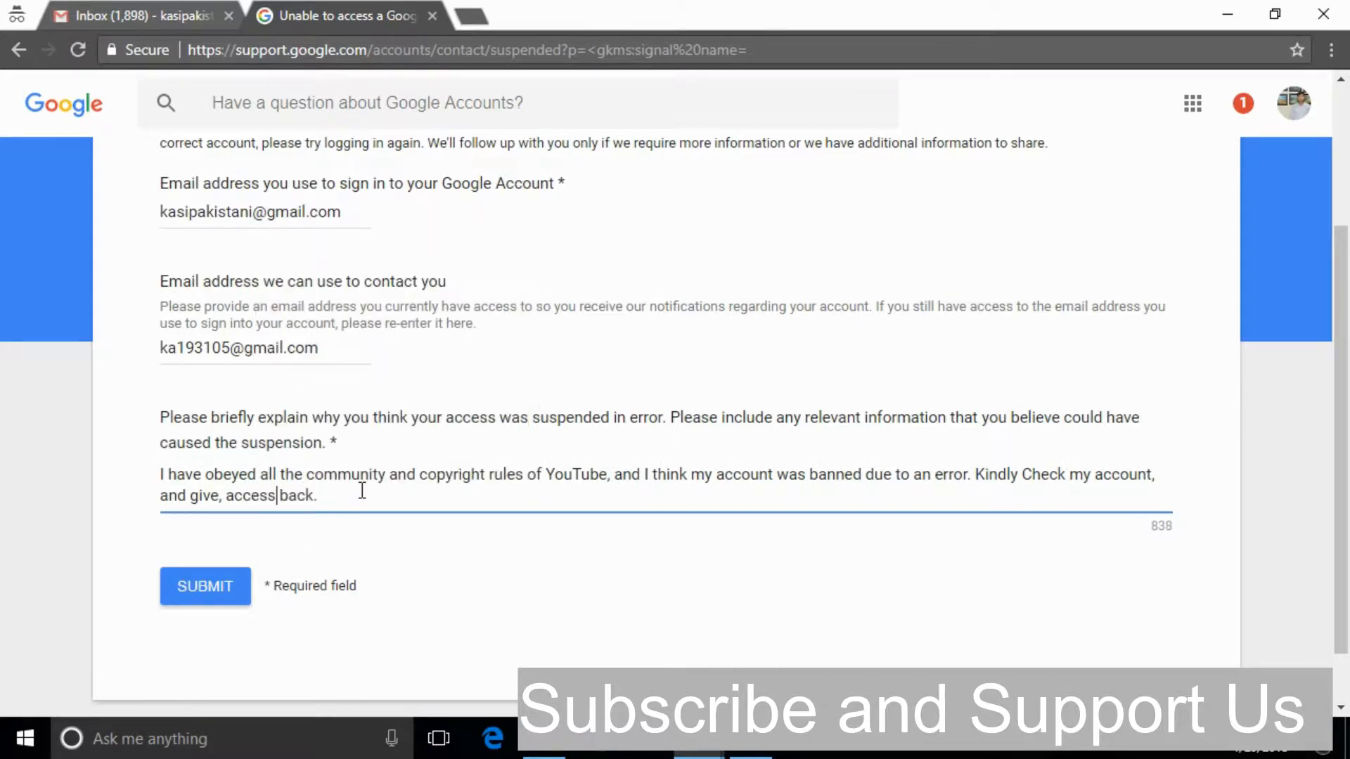
{"action": "mouse_move", "coordinate": [559, 468]}
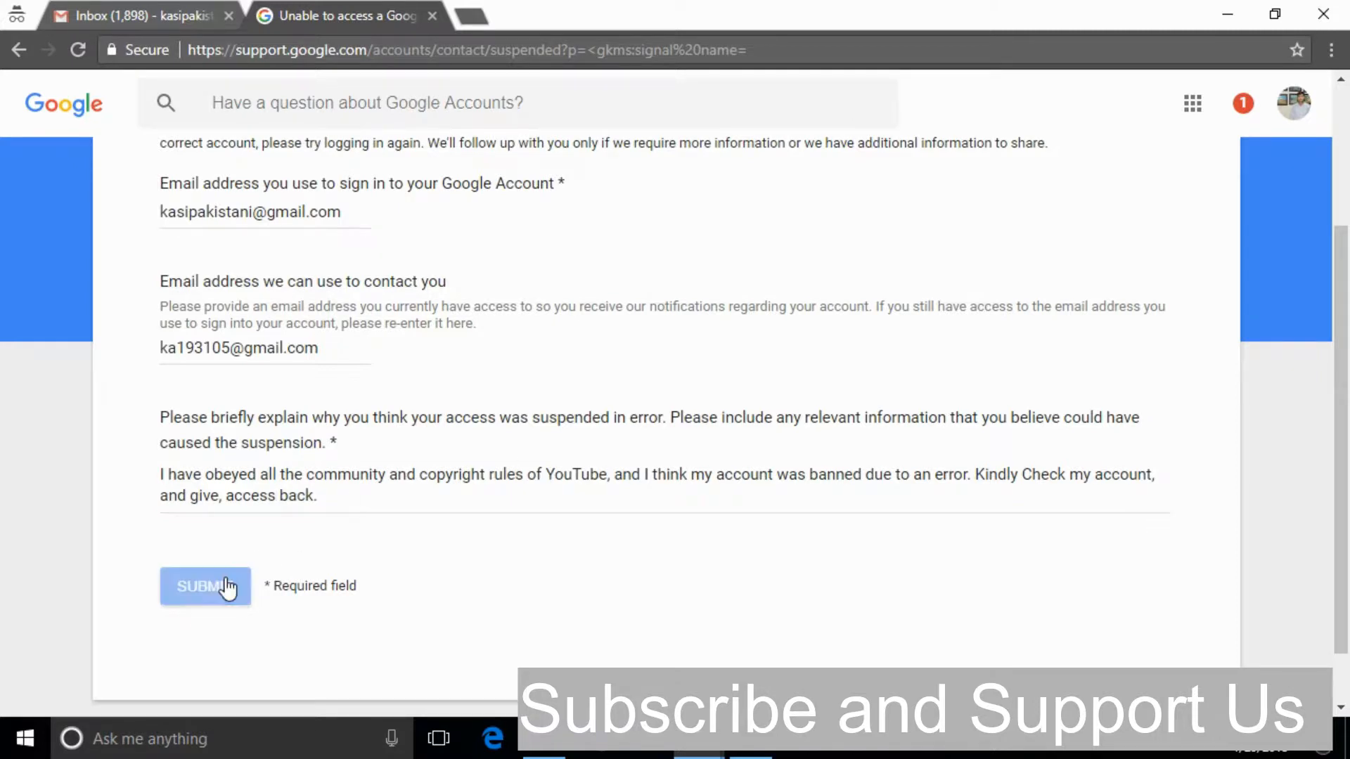
- Submit the completed suspended-account appeal form
{"action": "left_click", "coordinate": [205, 586]}
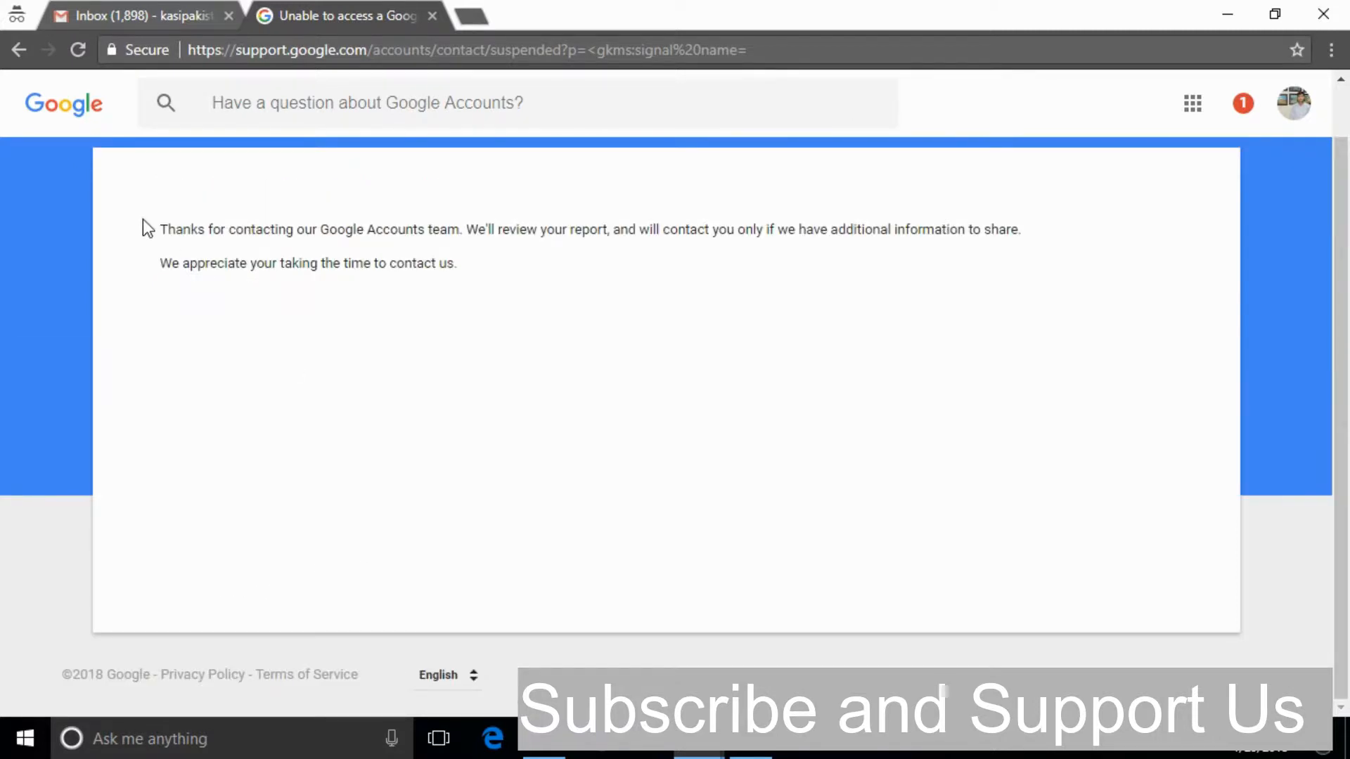
{"action": "mouse_move", "coordinate": [472, 248]}
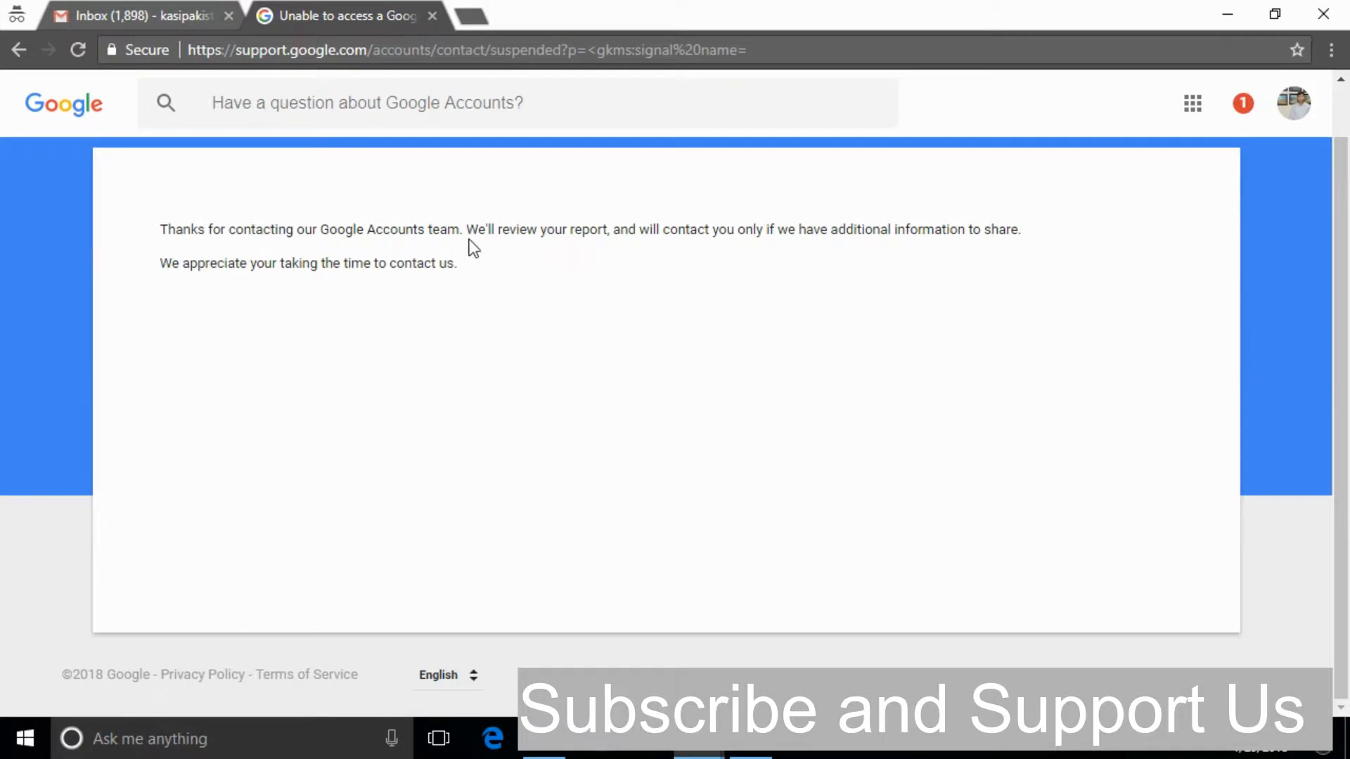
{"action": "mouse_move", "coordinate": [827, 251]}
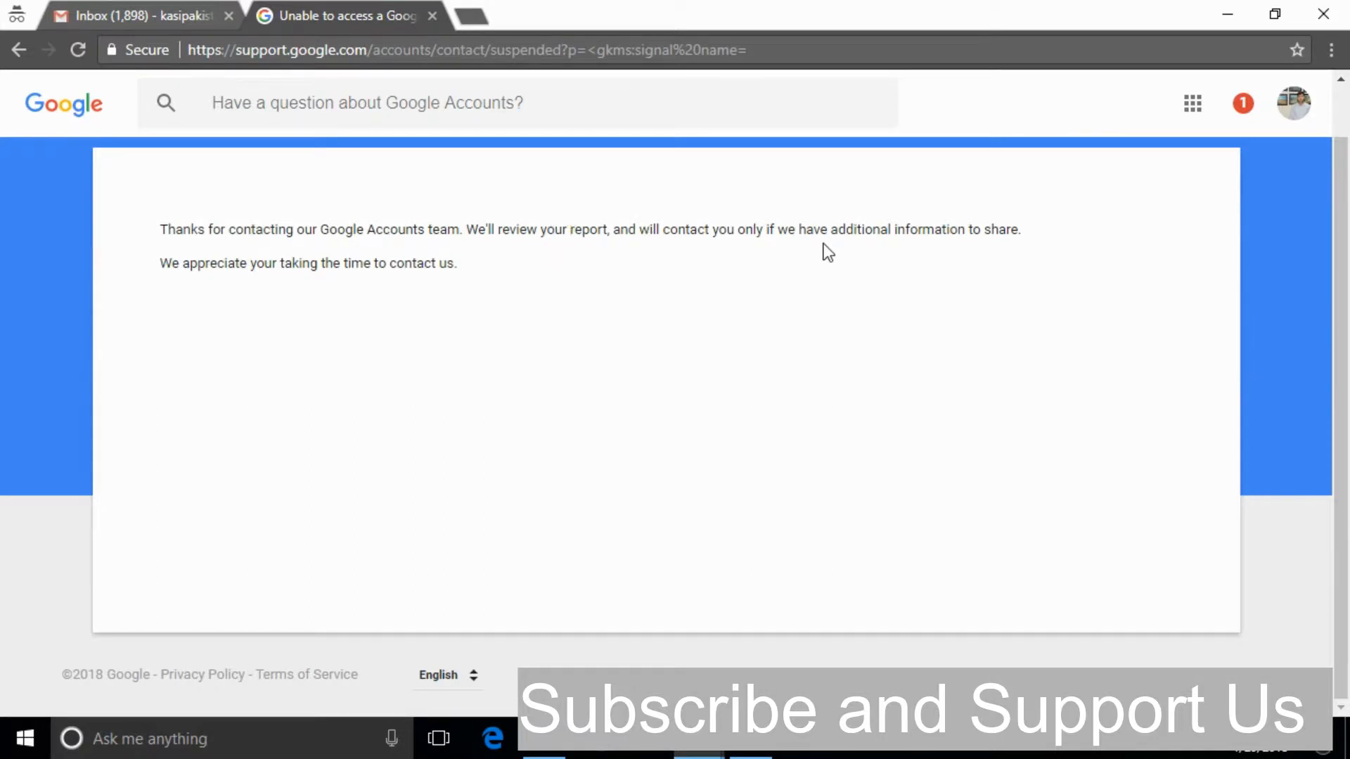
{"action": "mouse_move", "coordinate": [22, 247]}
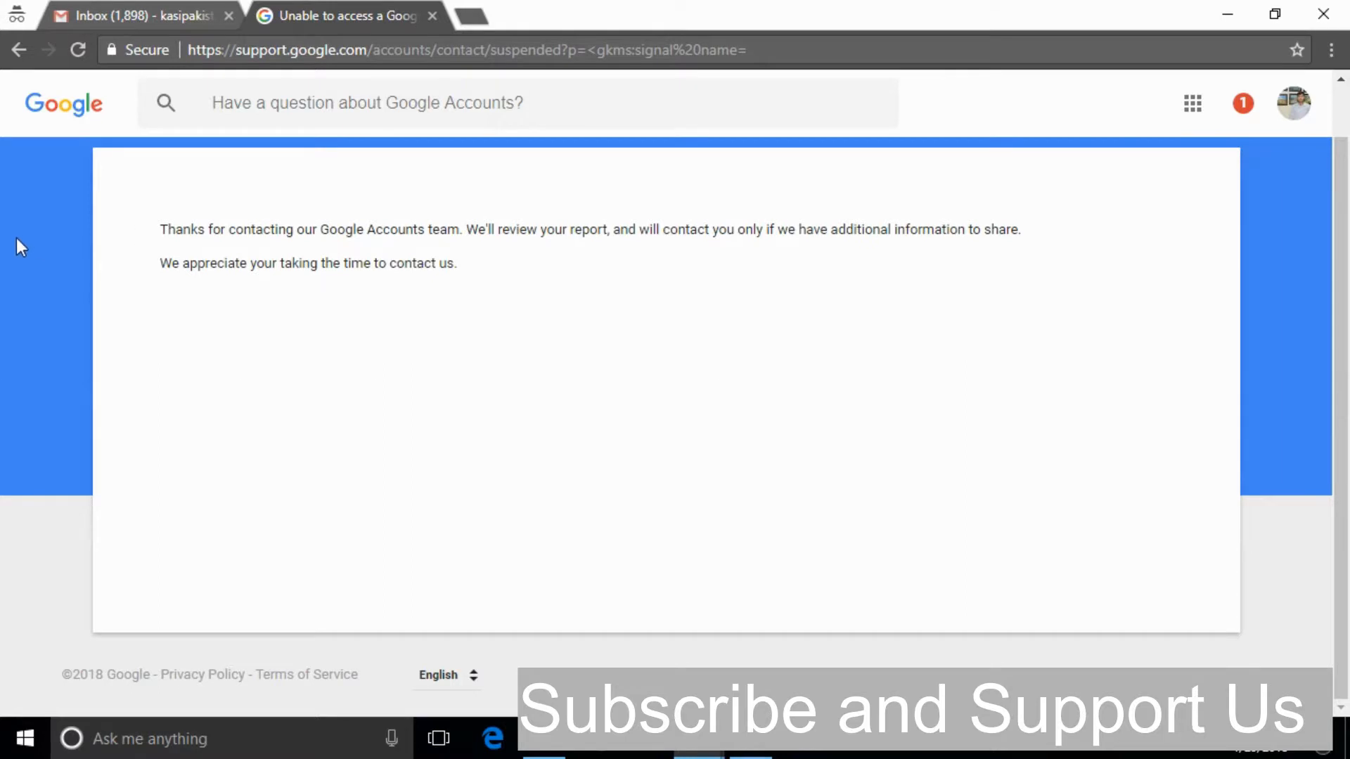
{"action": "mouse_move", "coordinate": [486, 265]}
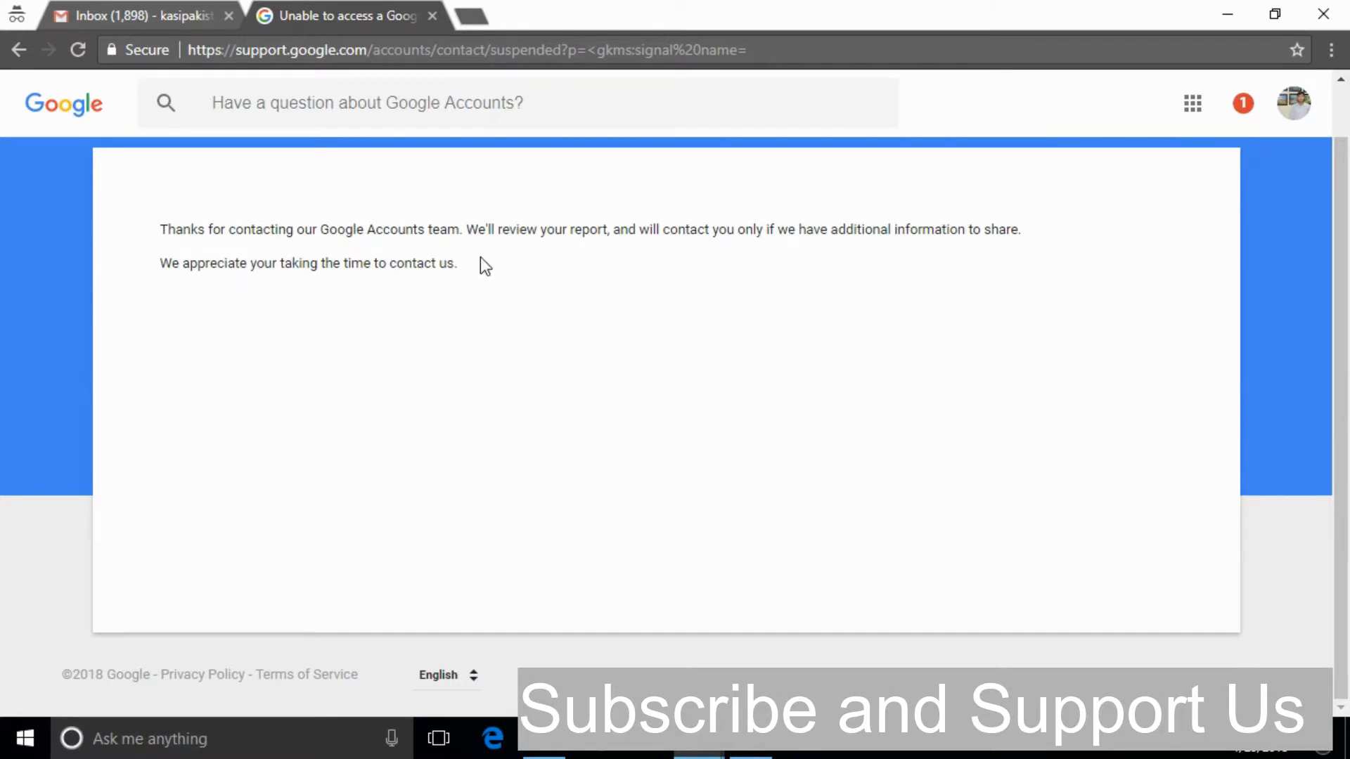
{"action": "mouse_move", "coordinate": [8, 219]}
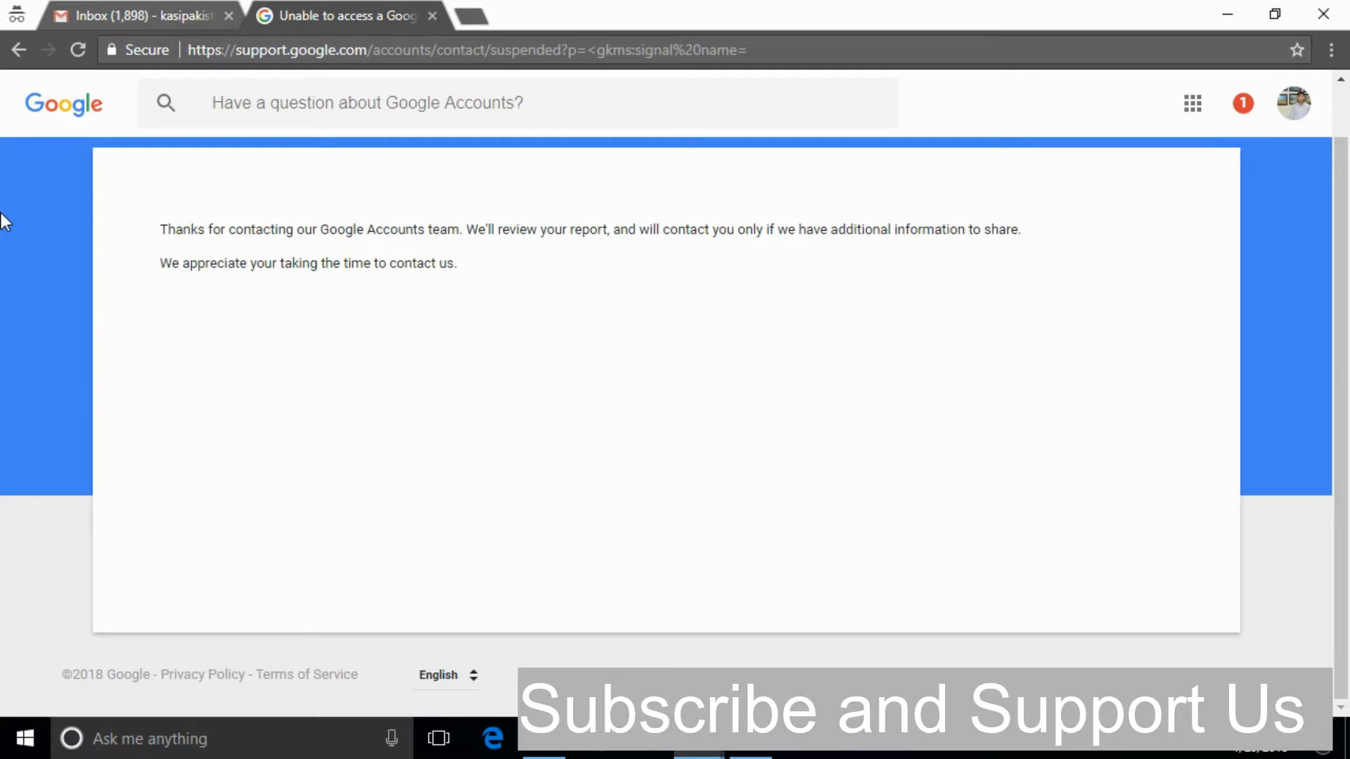
{"action": "mouse_move", "coordinate": [178, 249]}
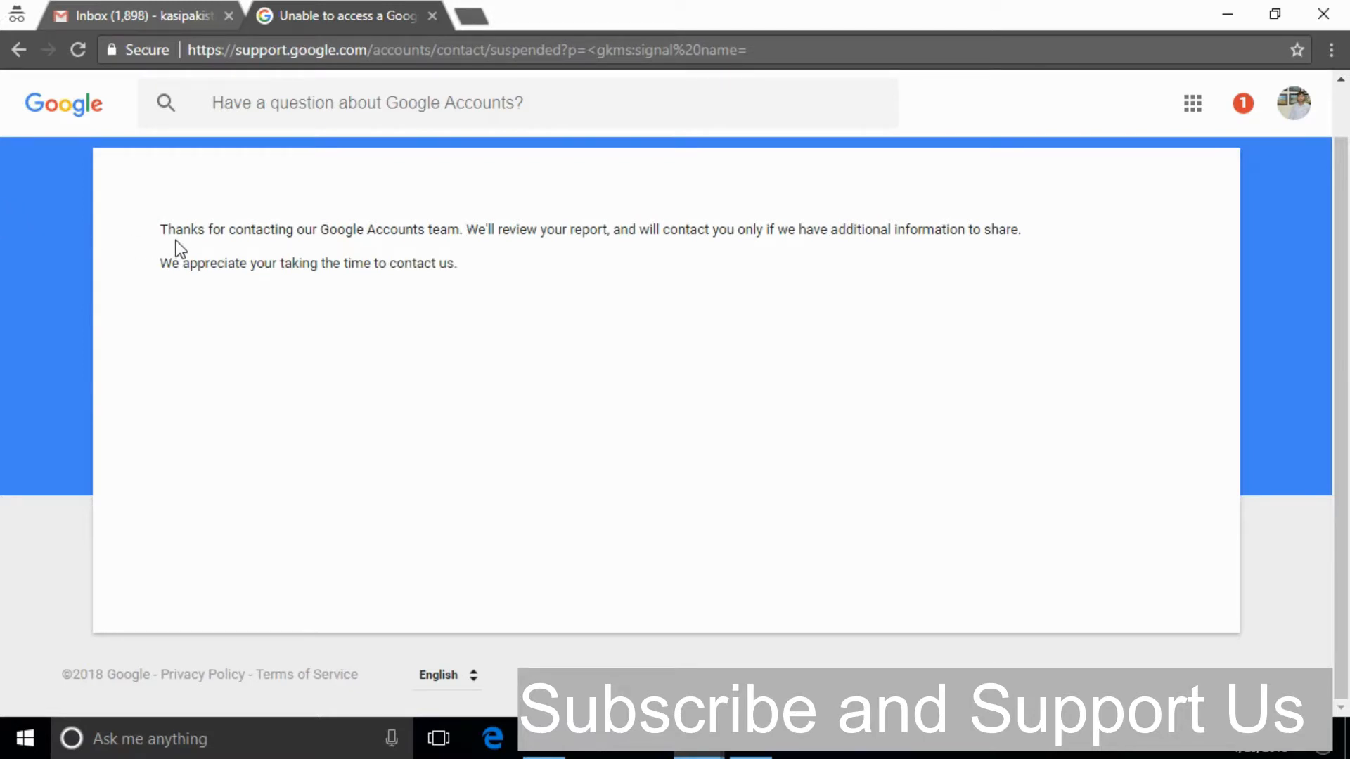